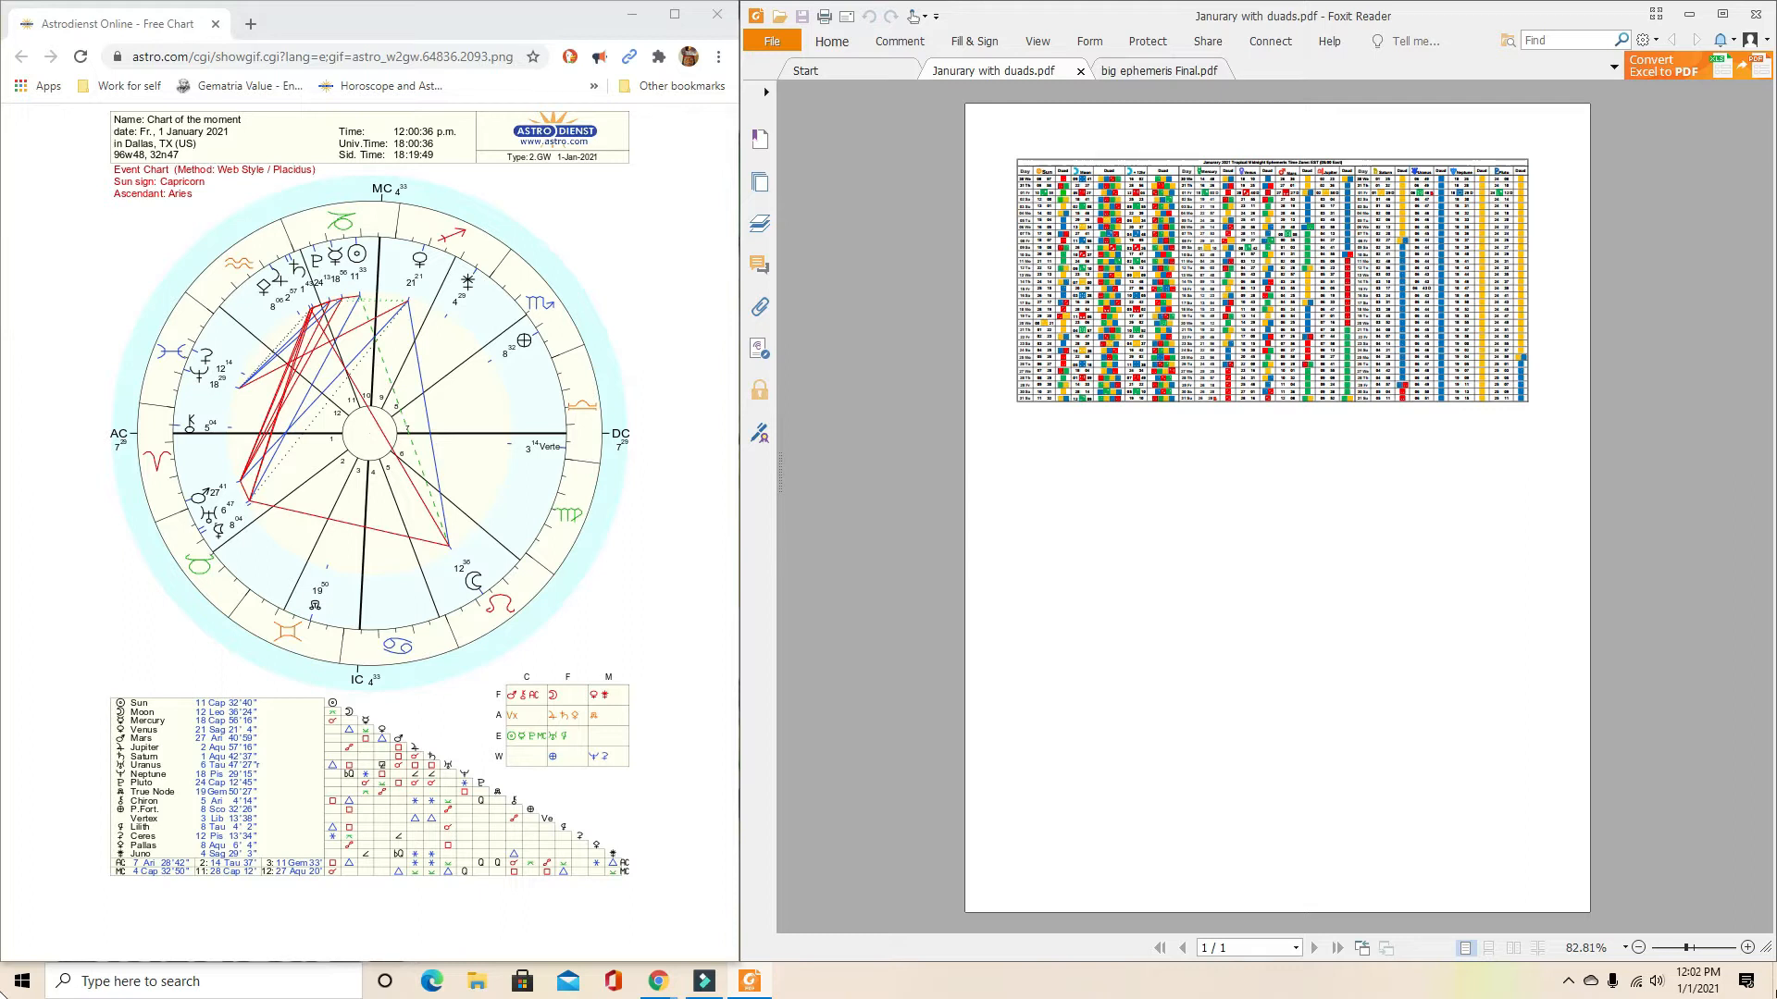
mouse_move(521, 440)
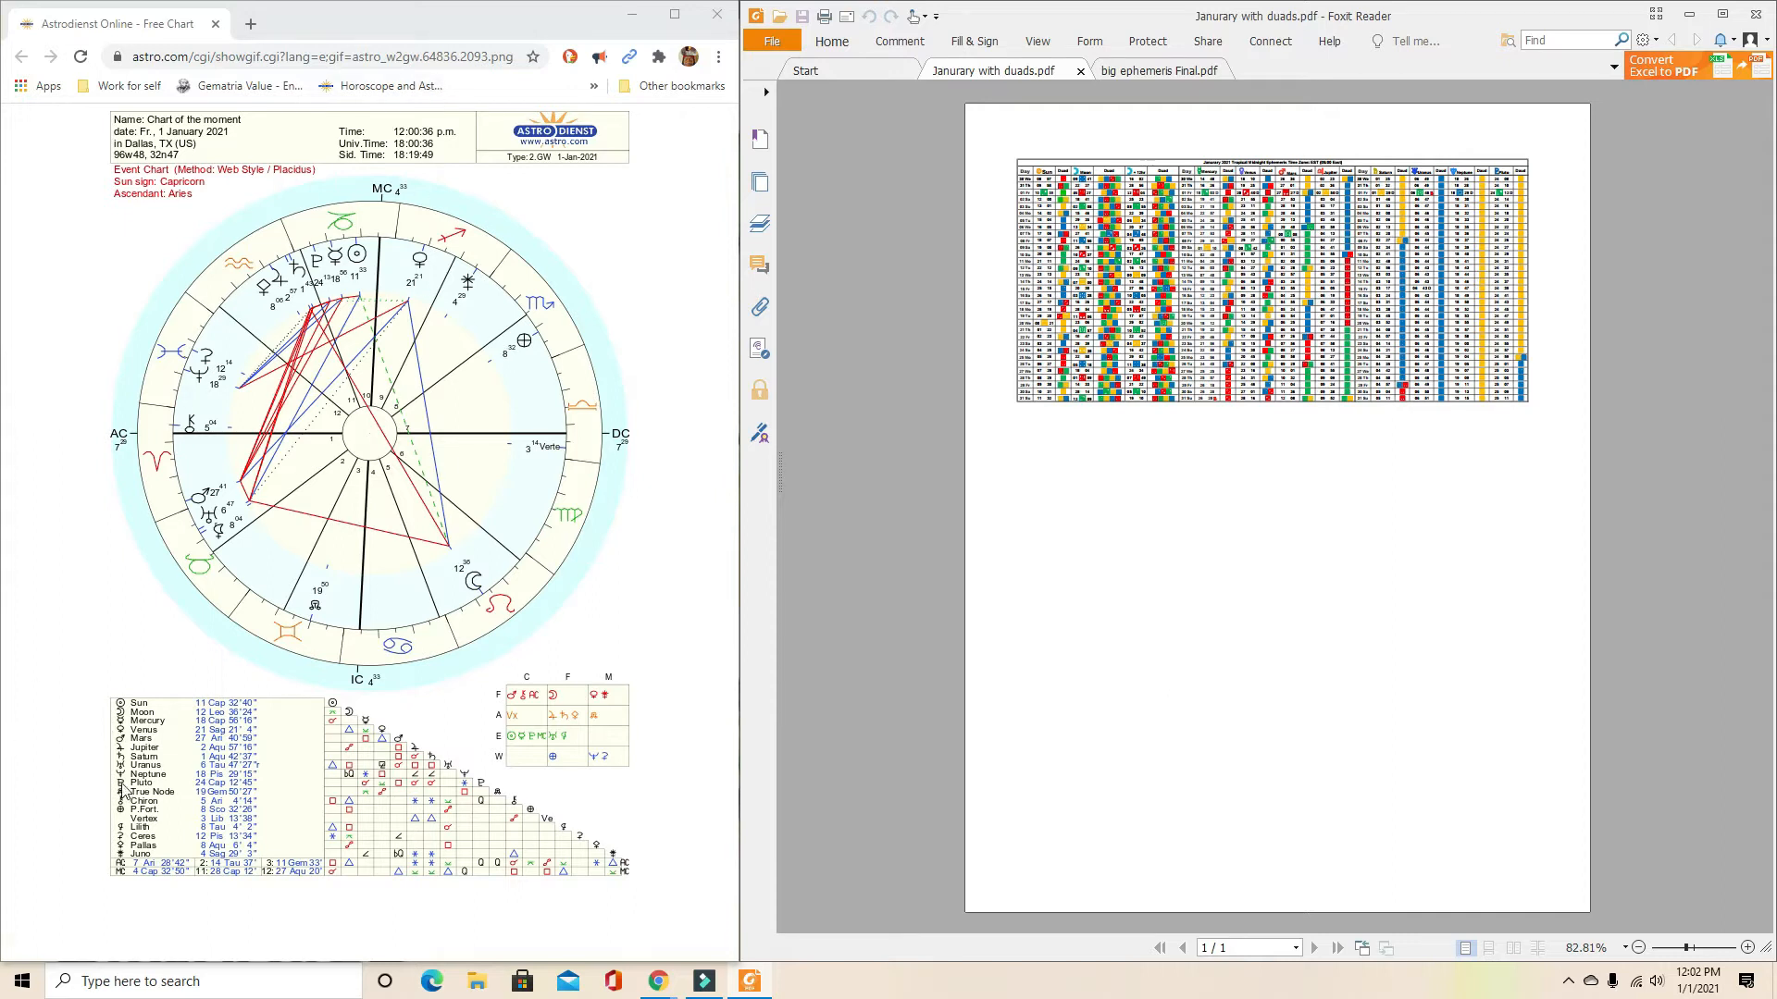
mouse_move(226, 677)
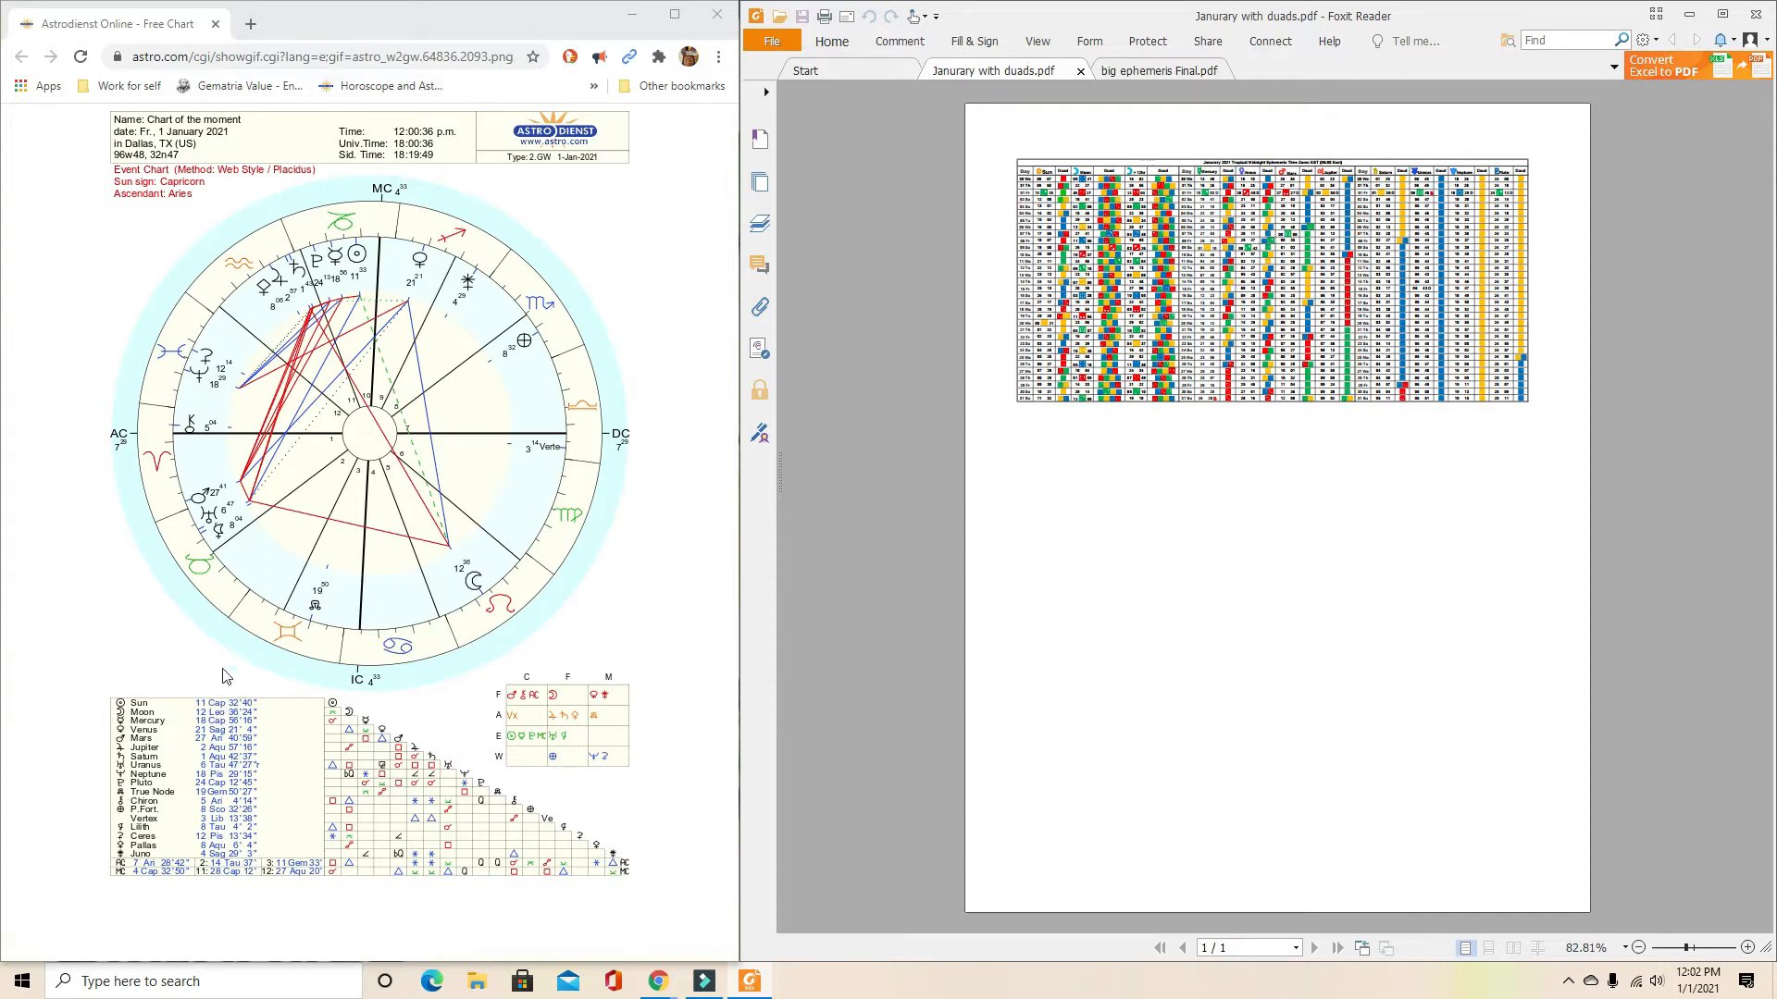
mouse_move(154, 731)
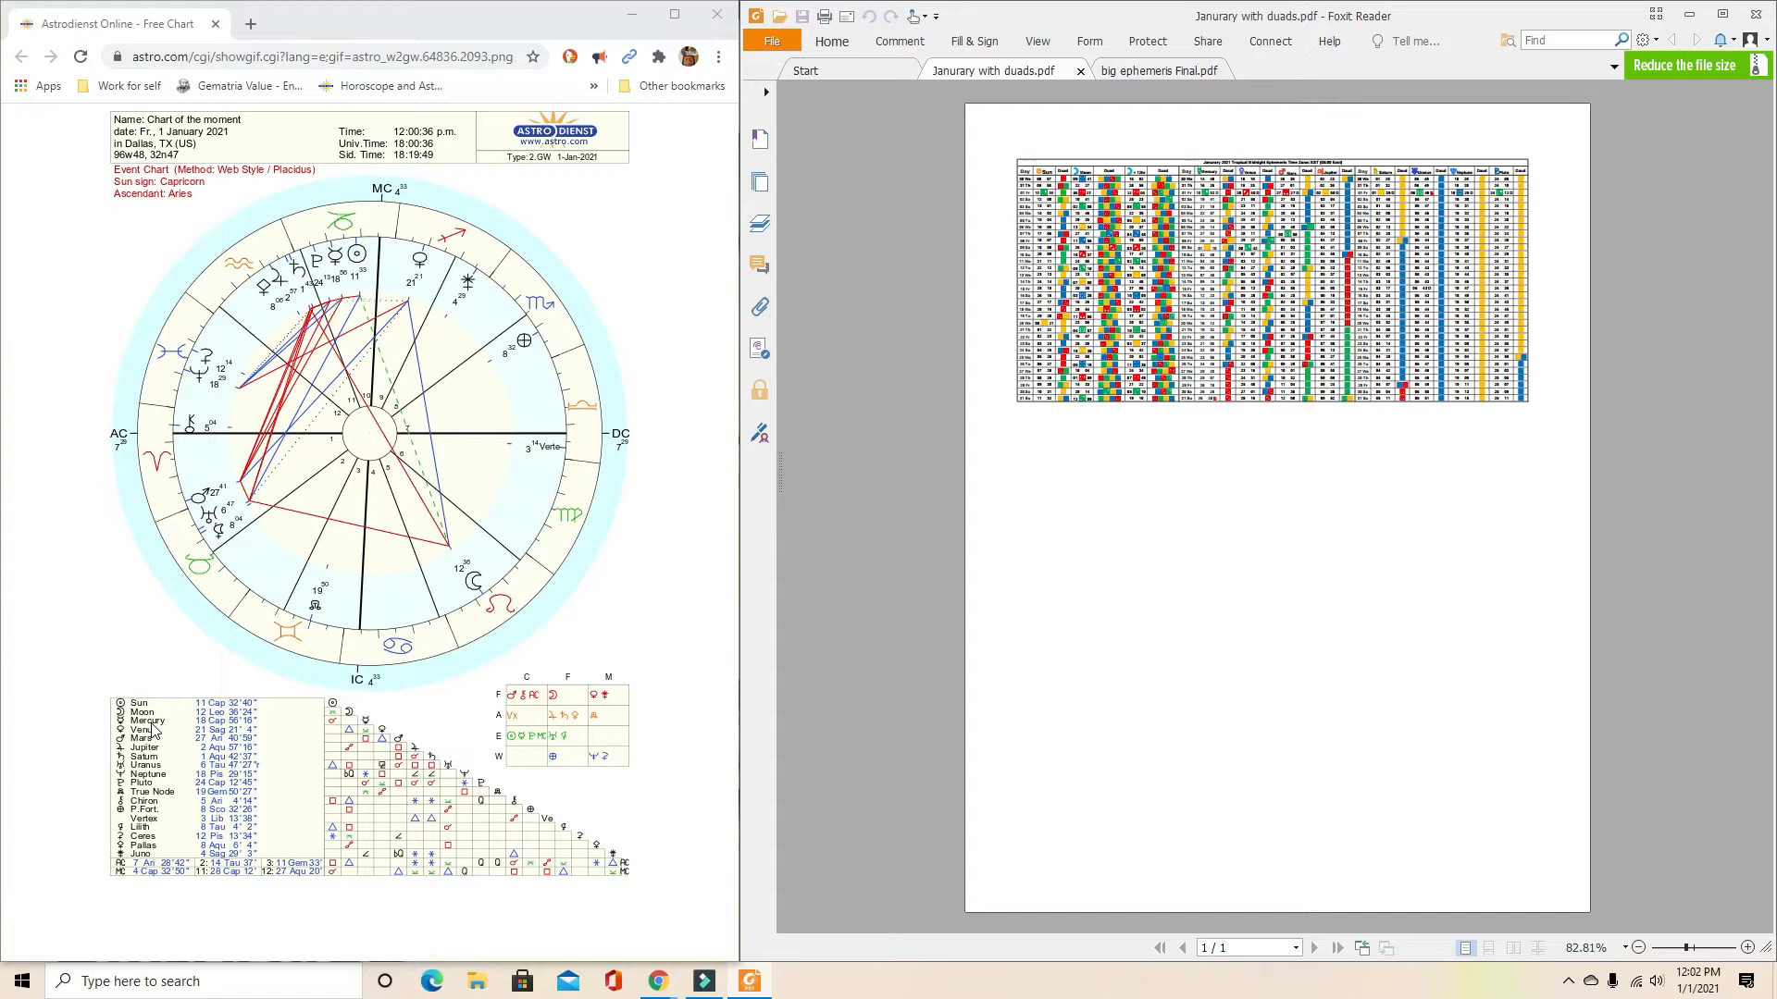
mouse_move(1025, 445)
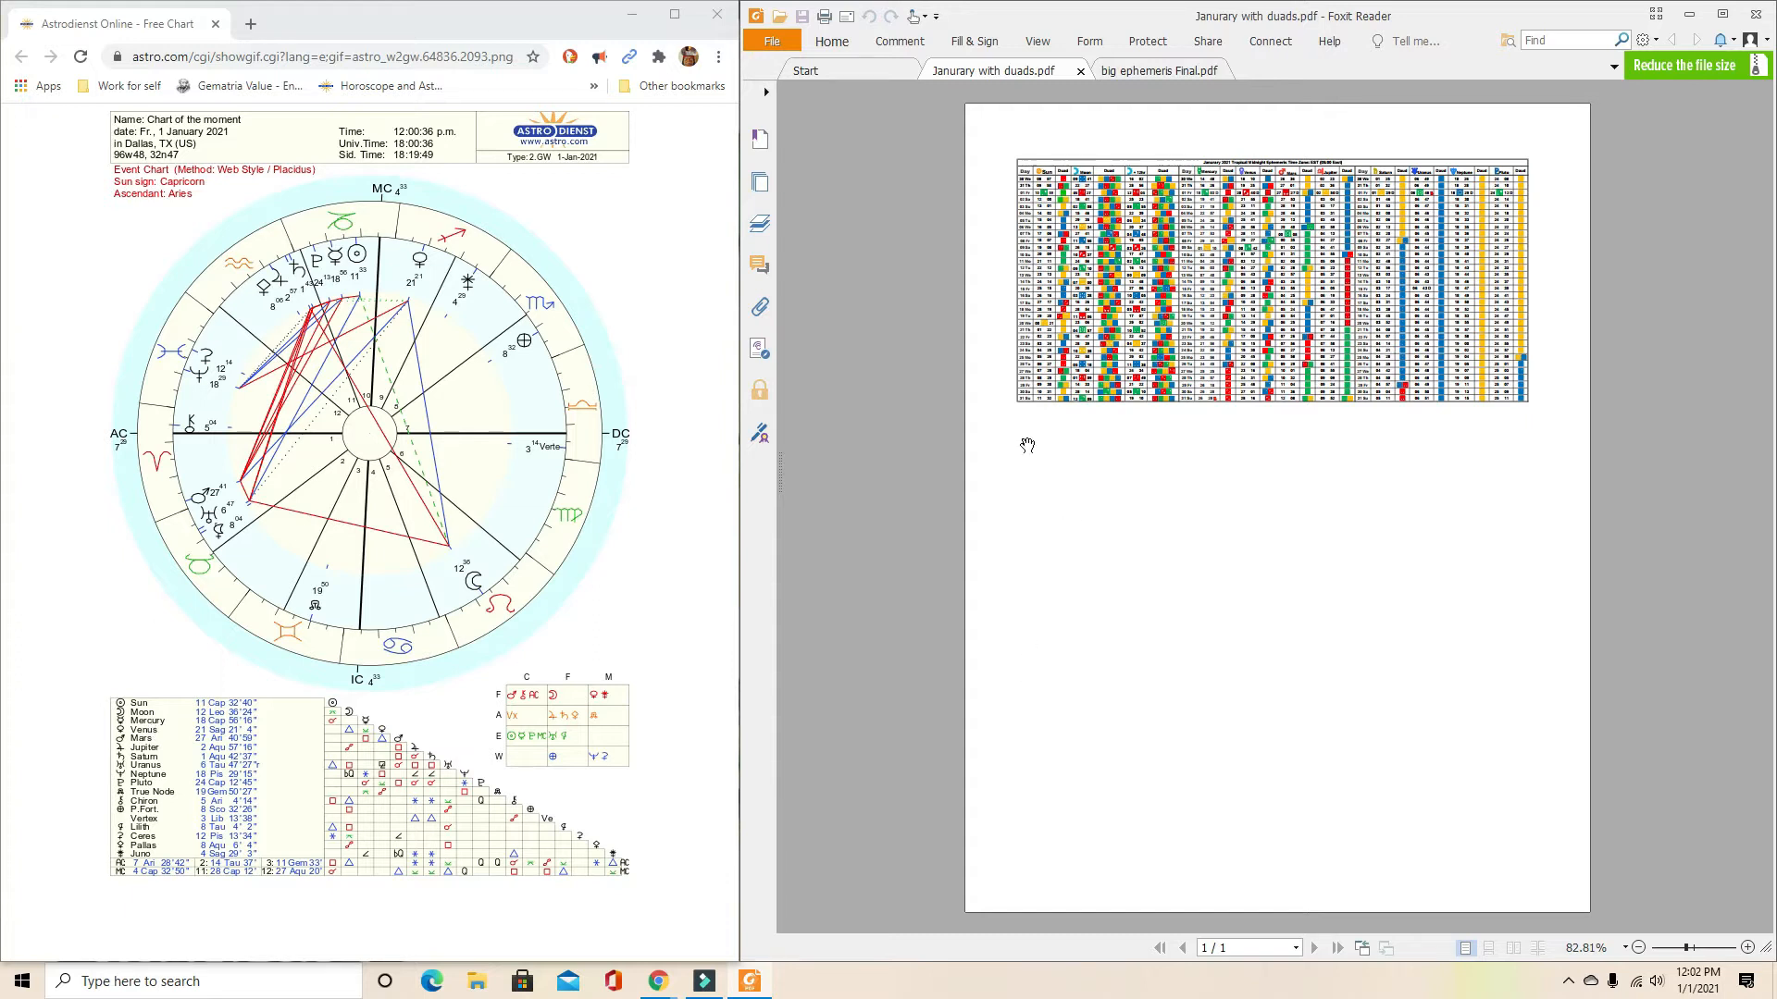
mouse_move(1351, 89)
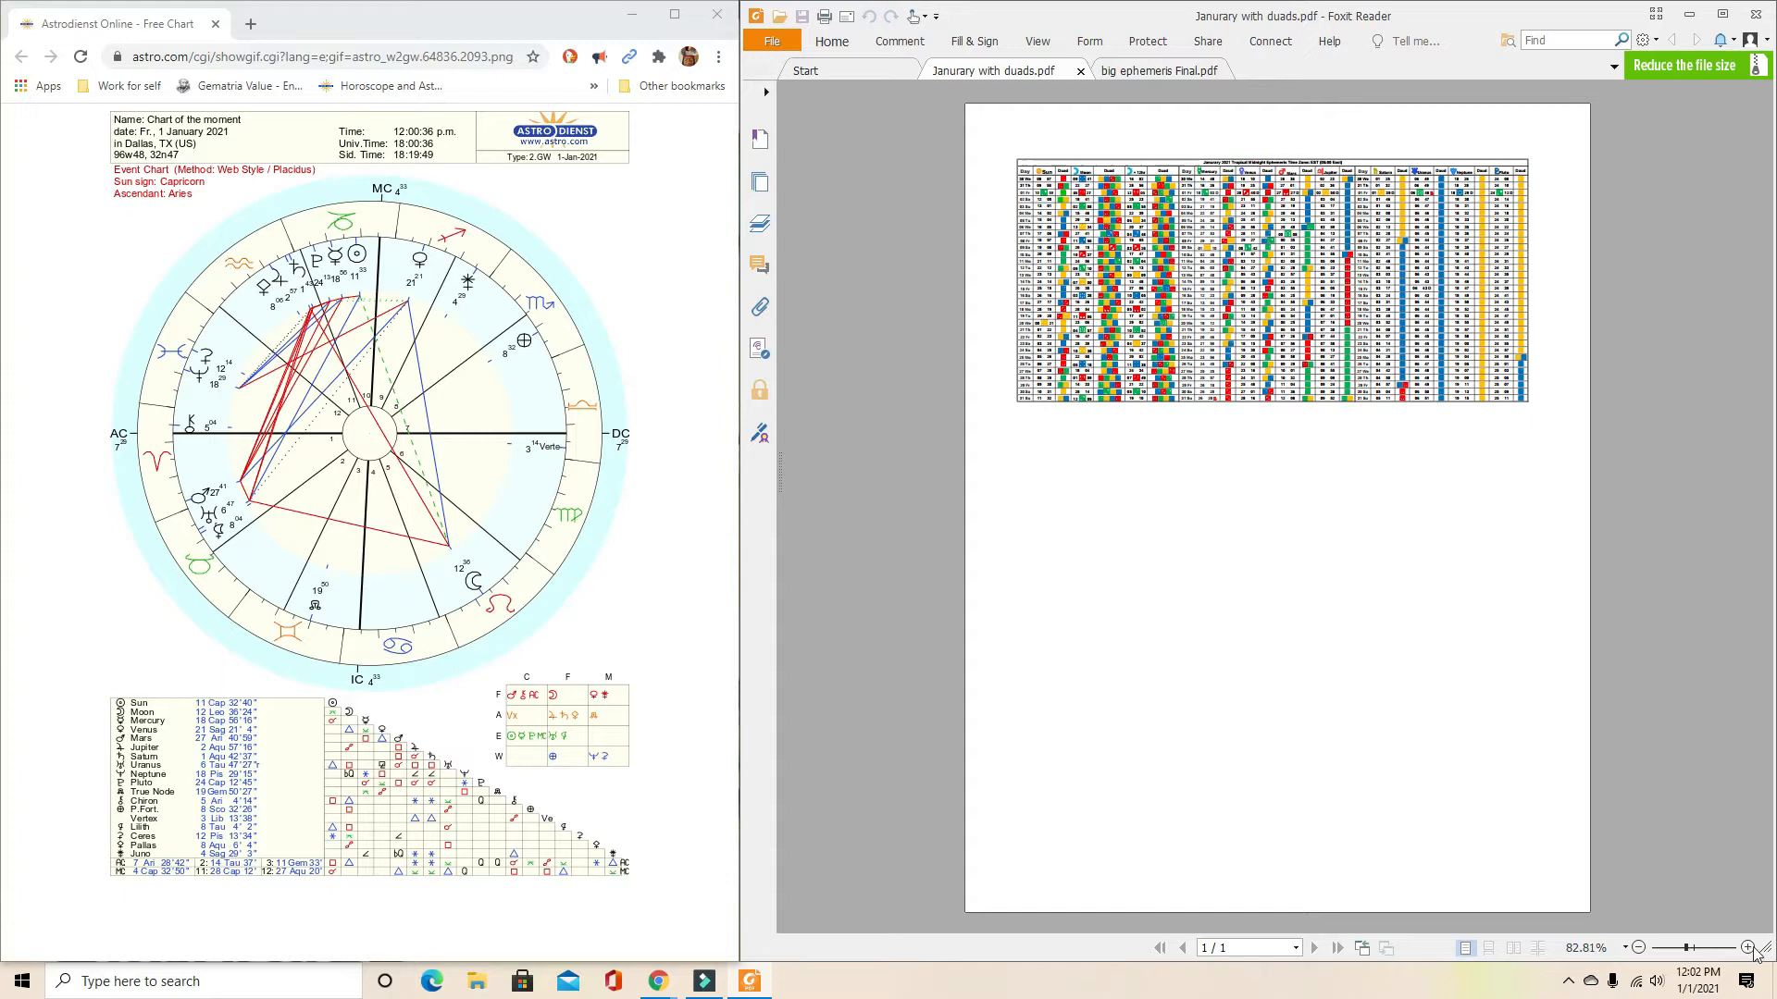
Zoom the January 2021 ephemeris to about 259% so day rows and planet columns are legible.
left_click(1751, 947)
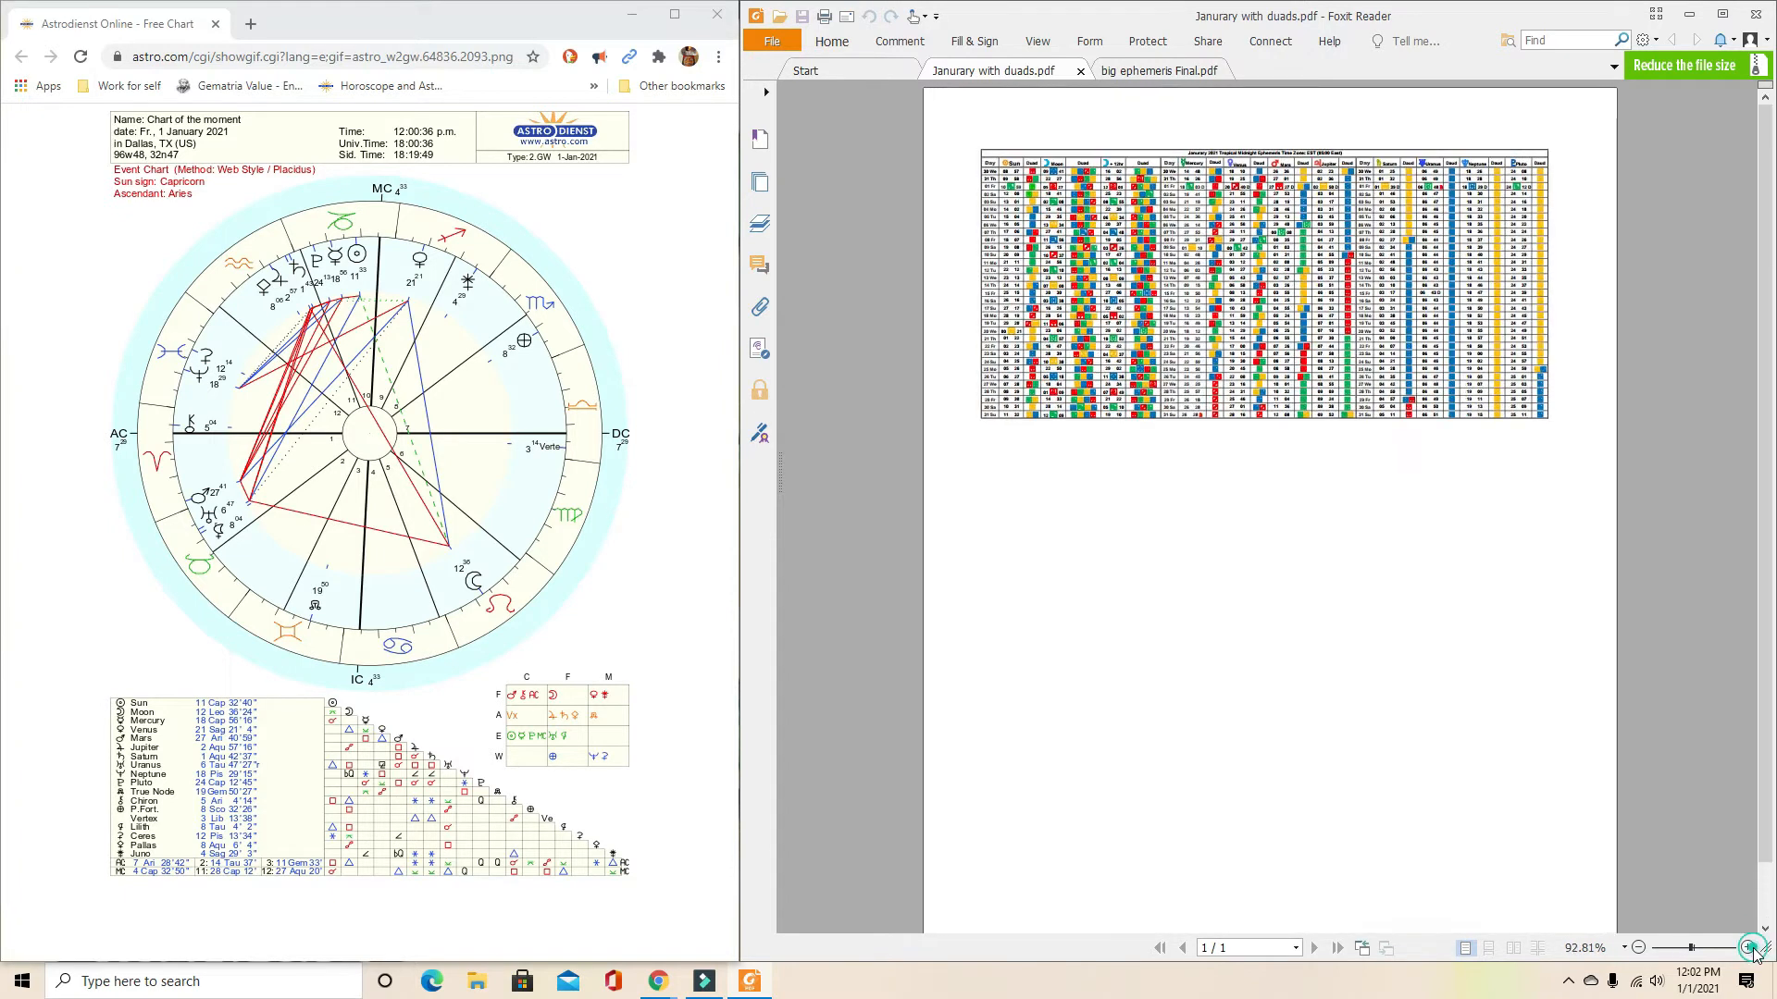
left_click(1747, 947)
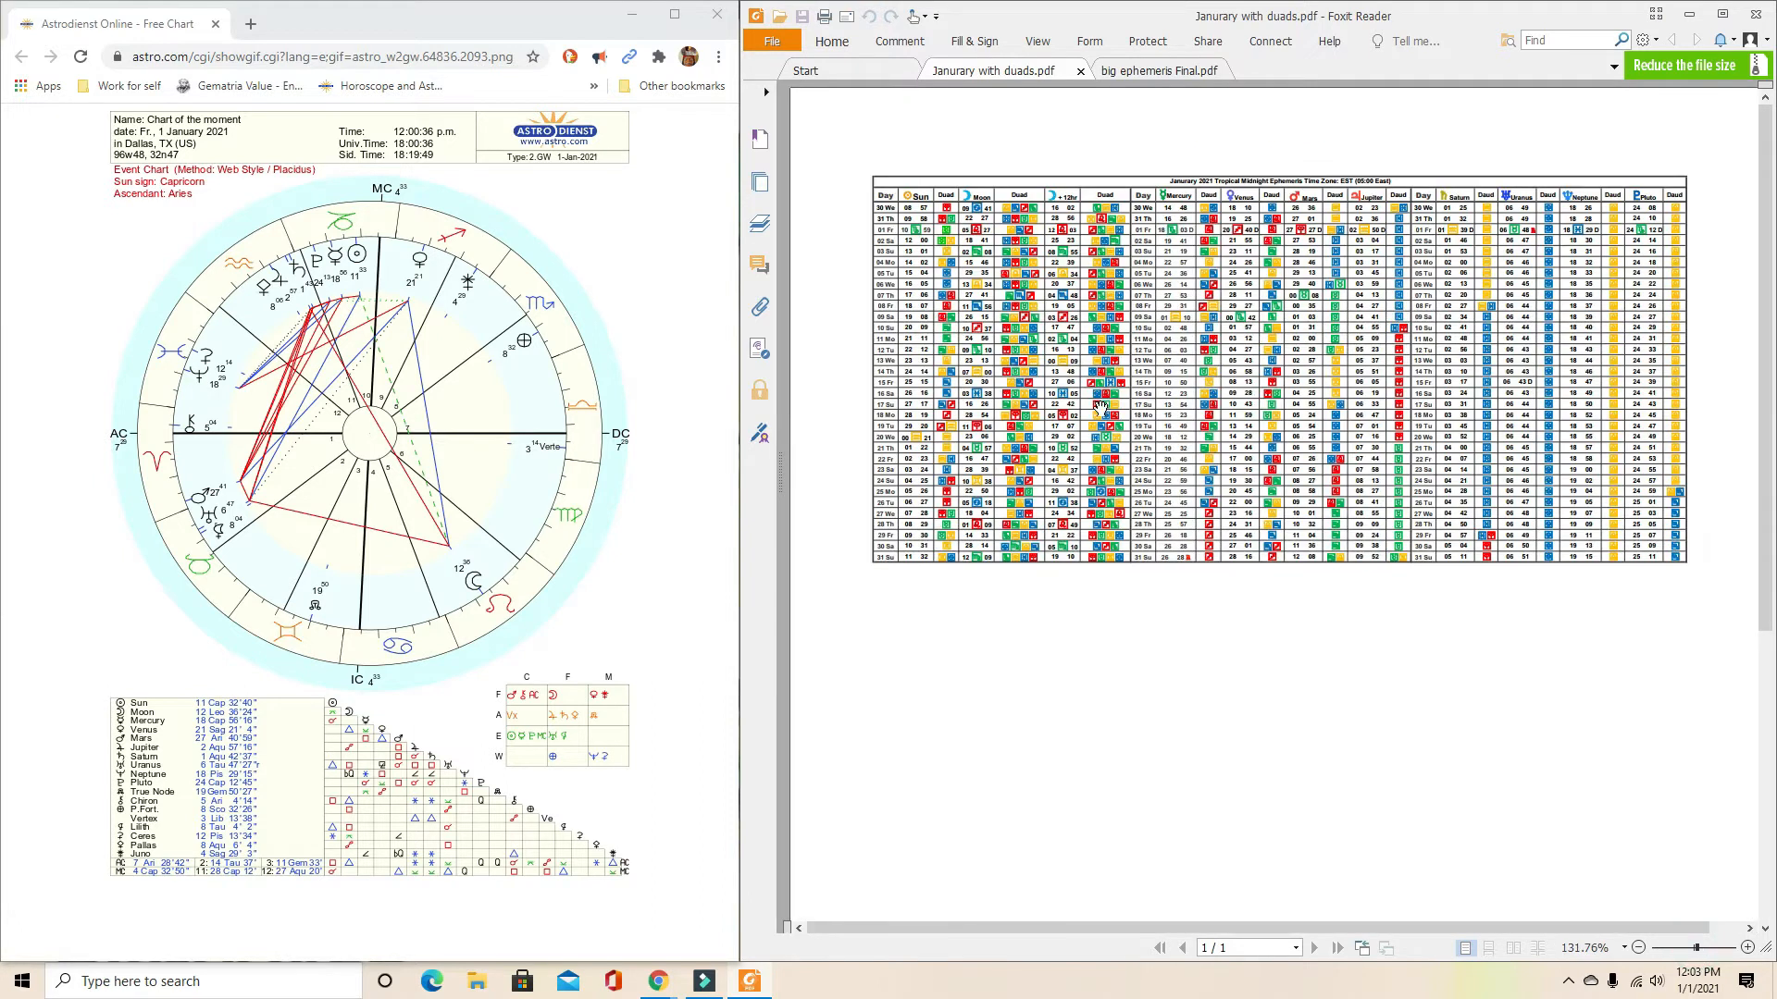
mouse_move(1704, 955)
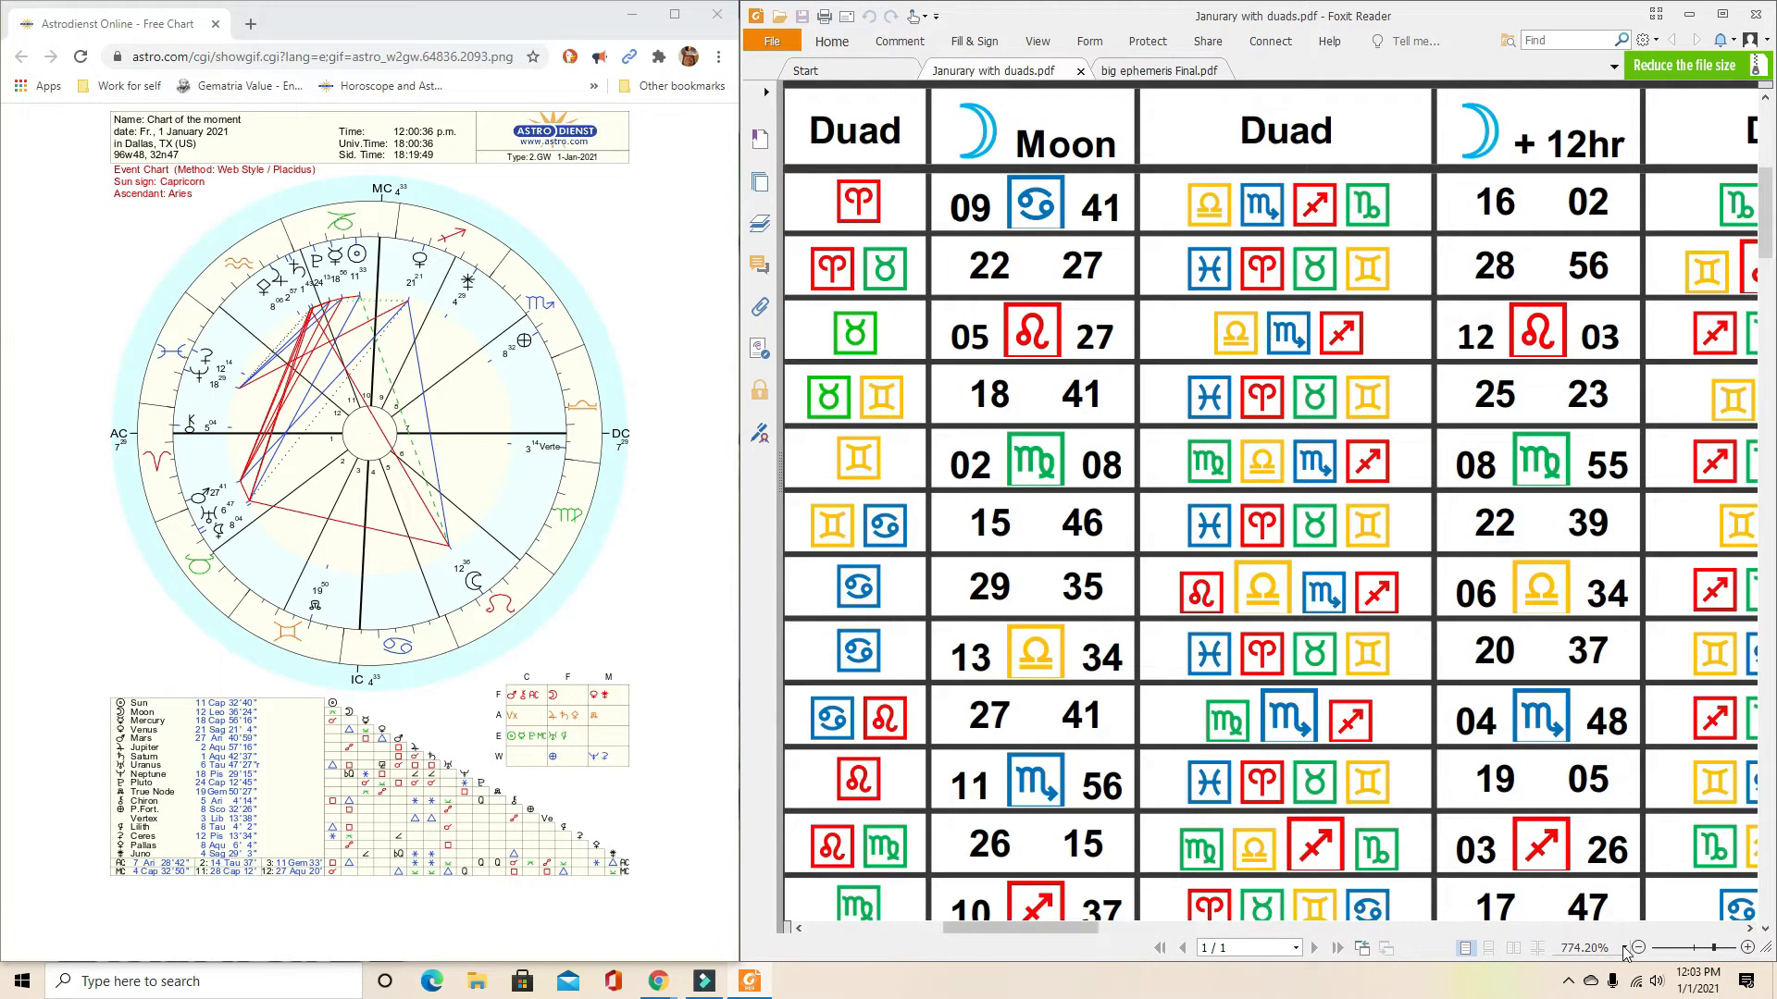
left_click(1638, 948)
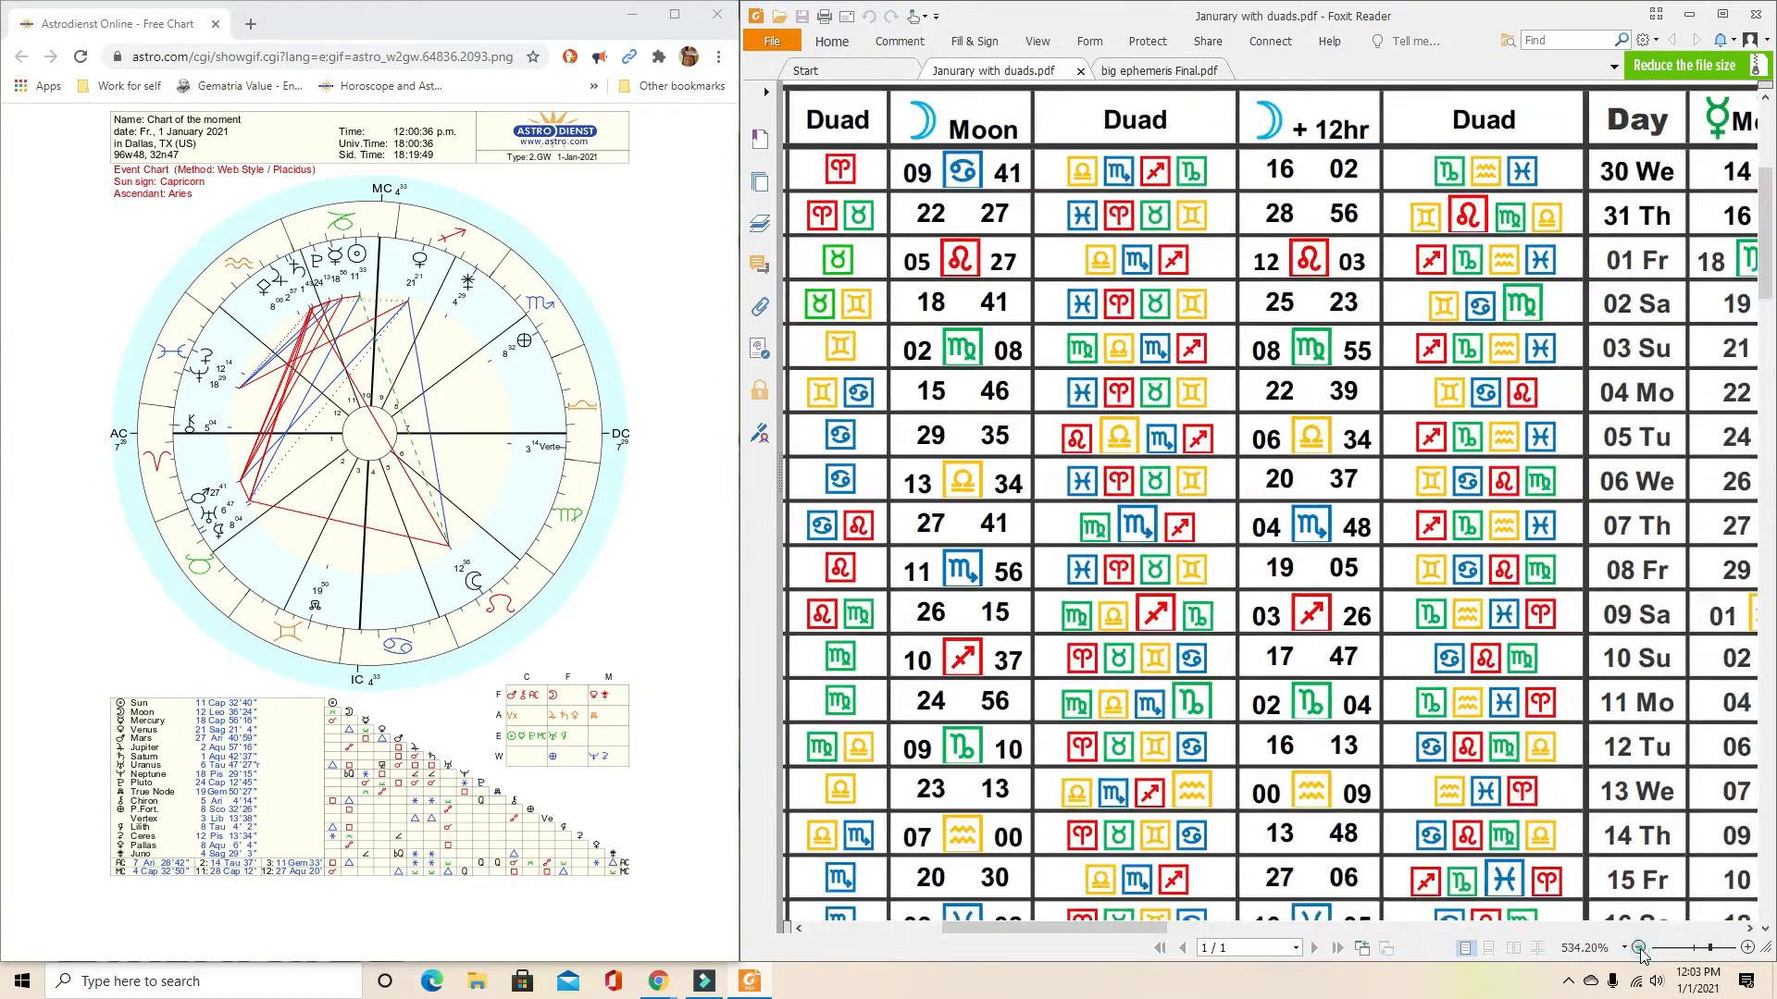
left_click(1642, 948)
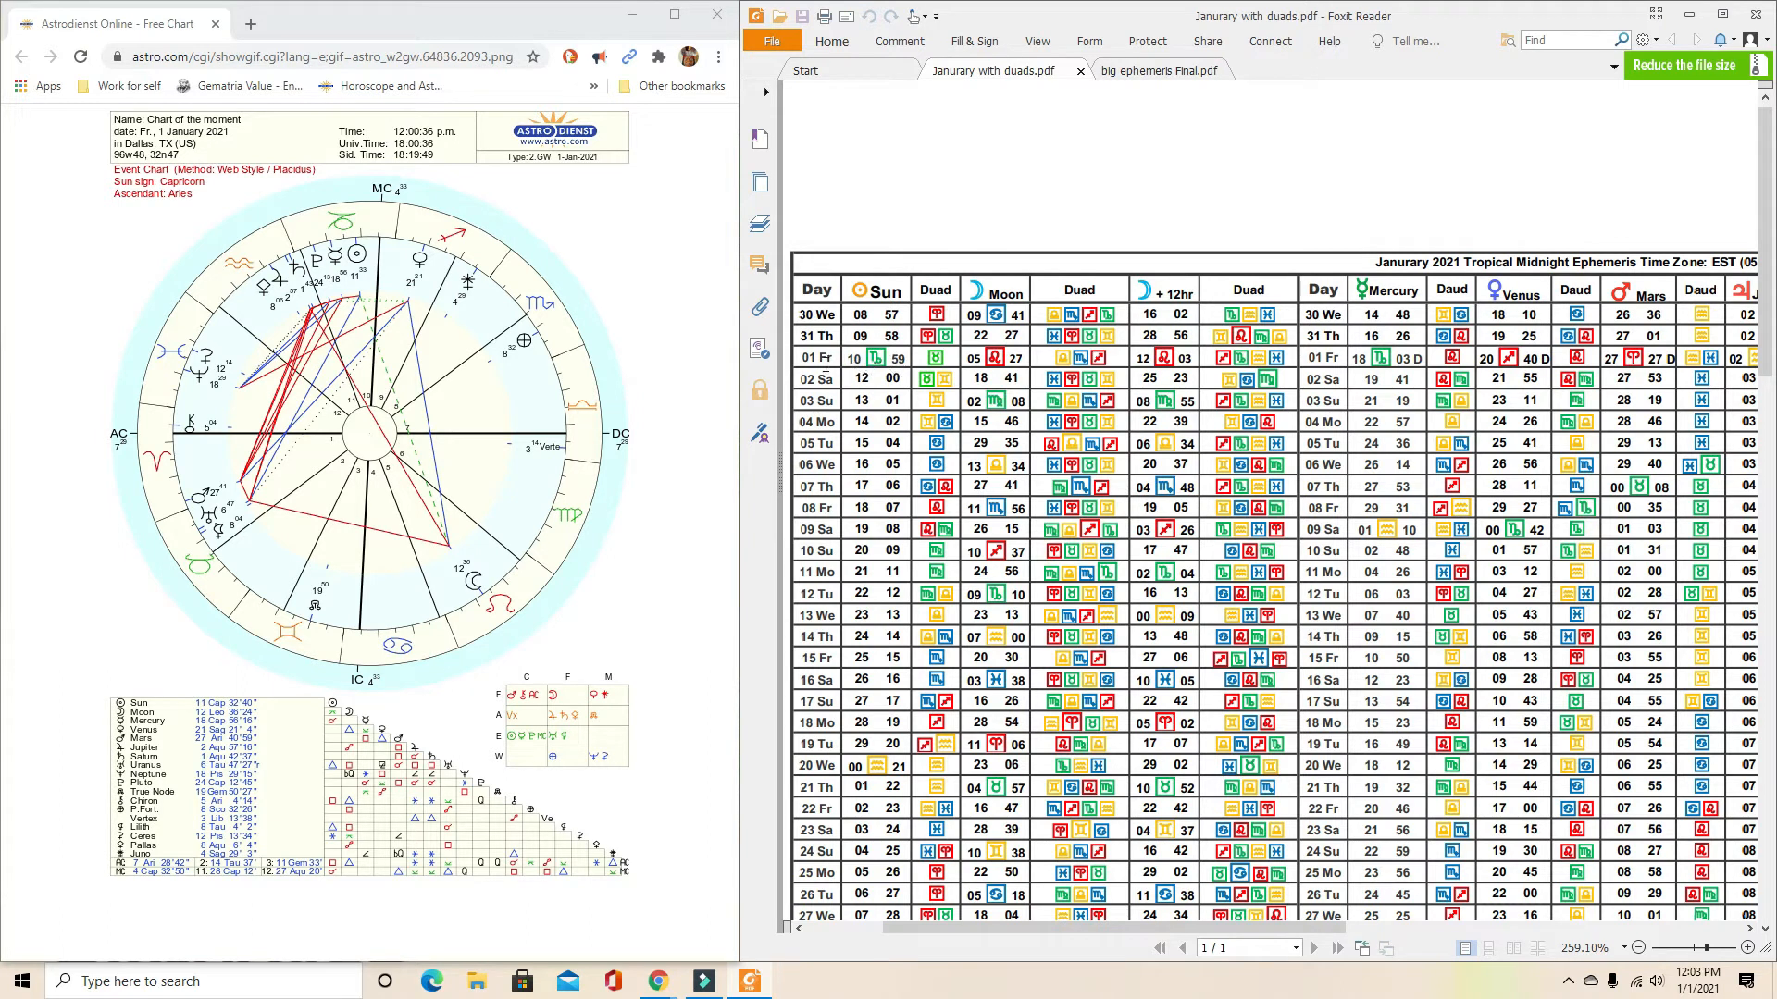
mouse_move(322, 634)
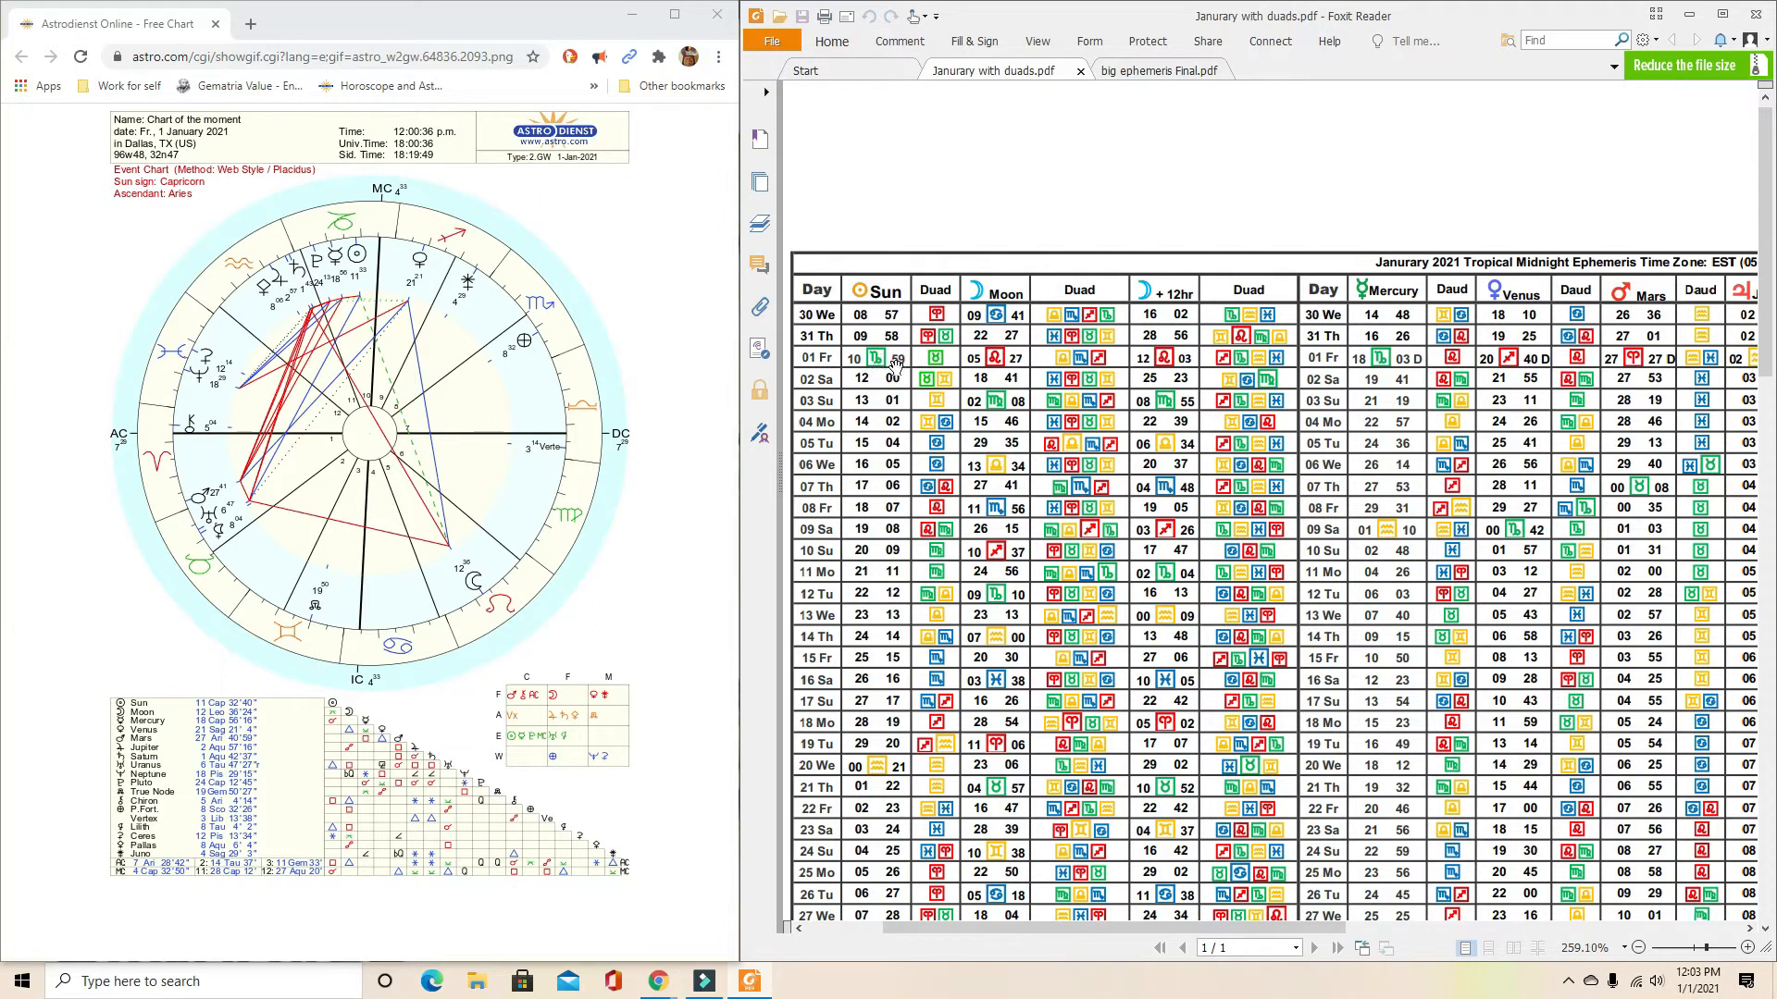
mouse_move(968, 374)
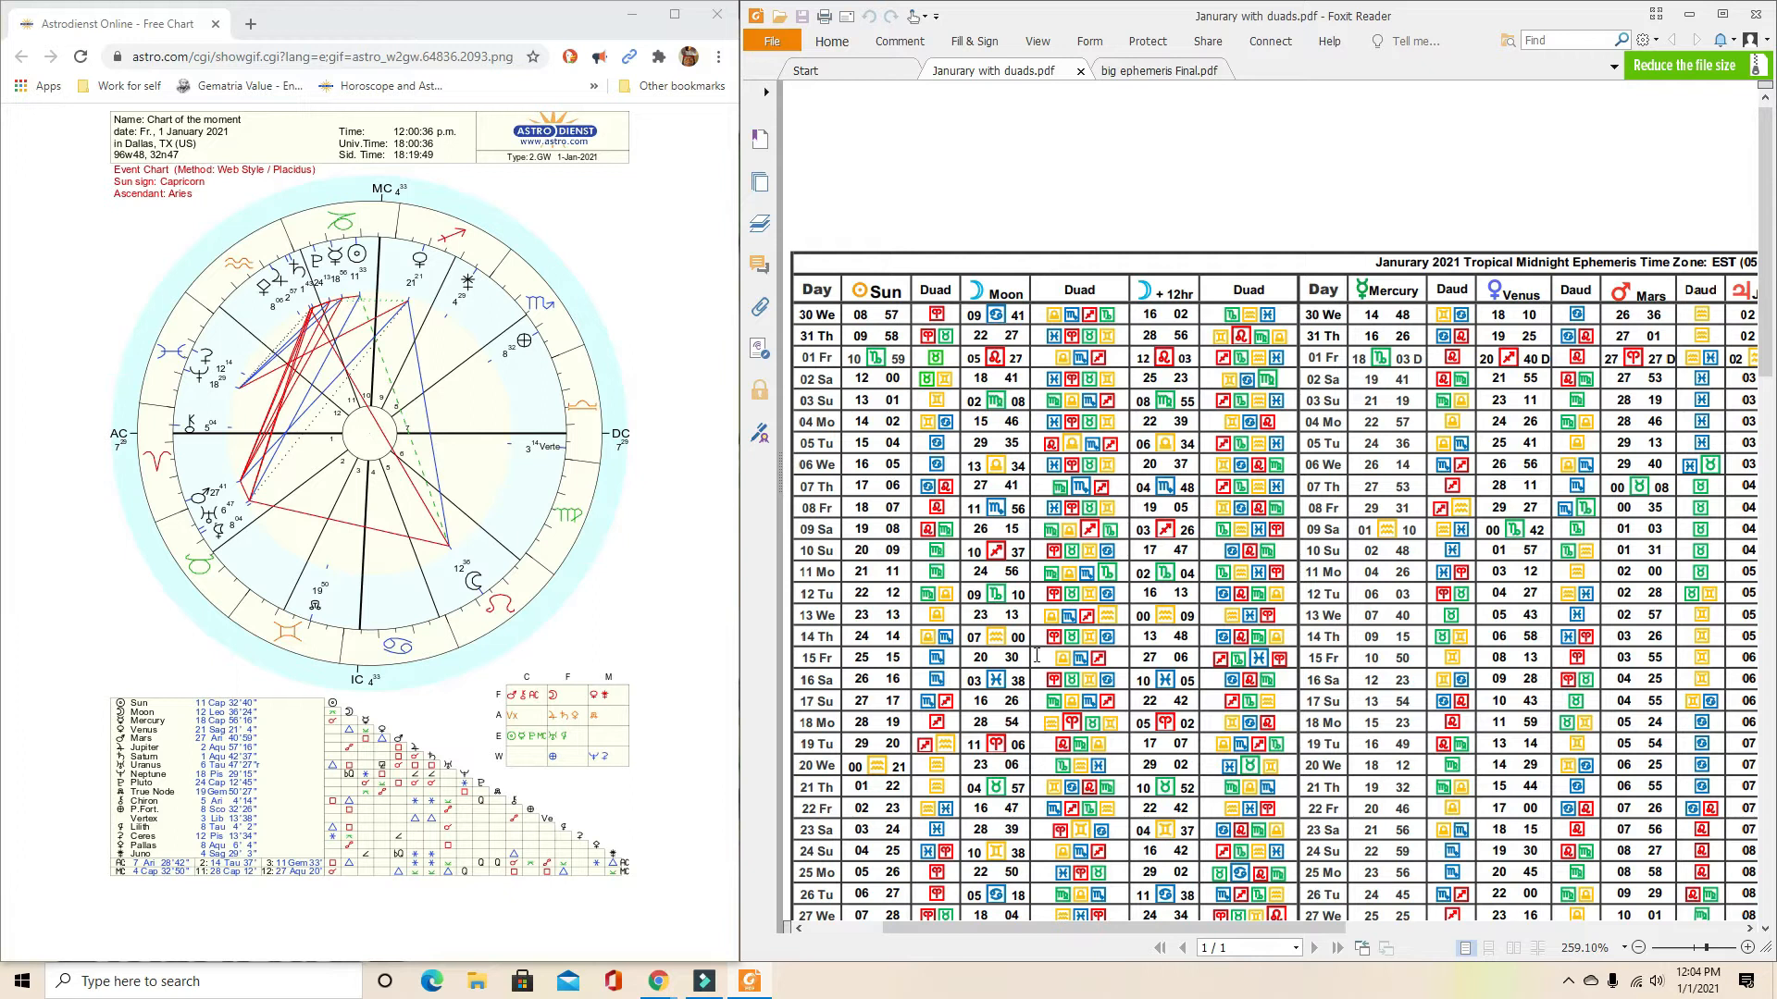
mouse_move(651, 670)
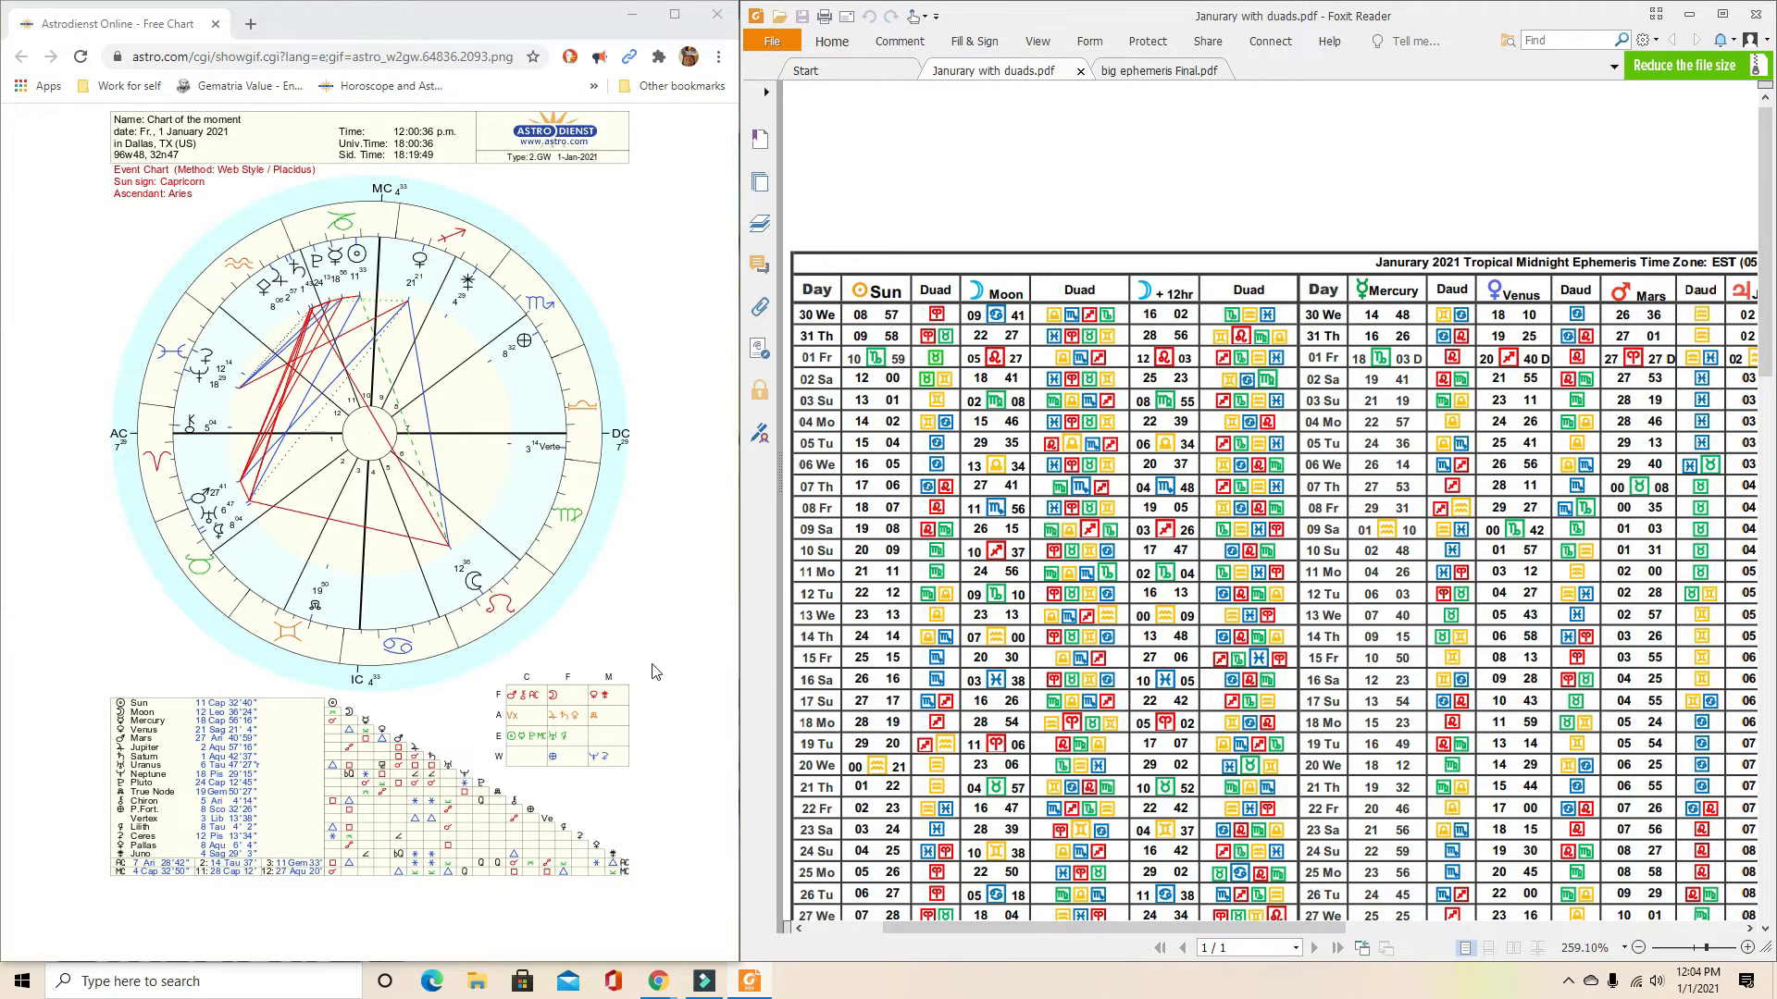
mouse_move(639, 200)
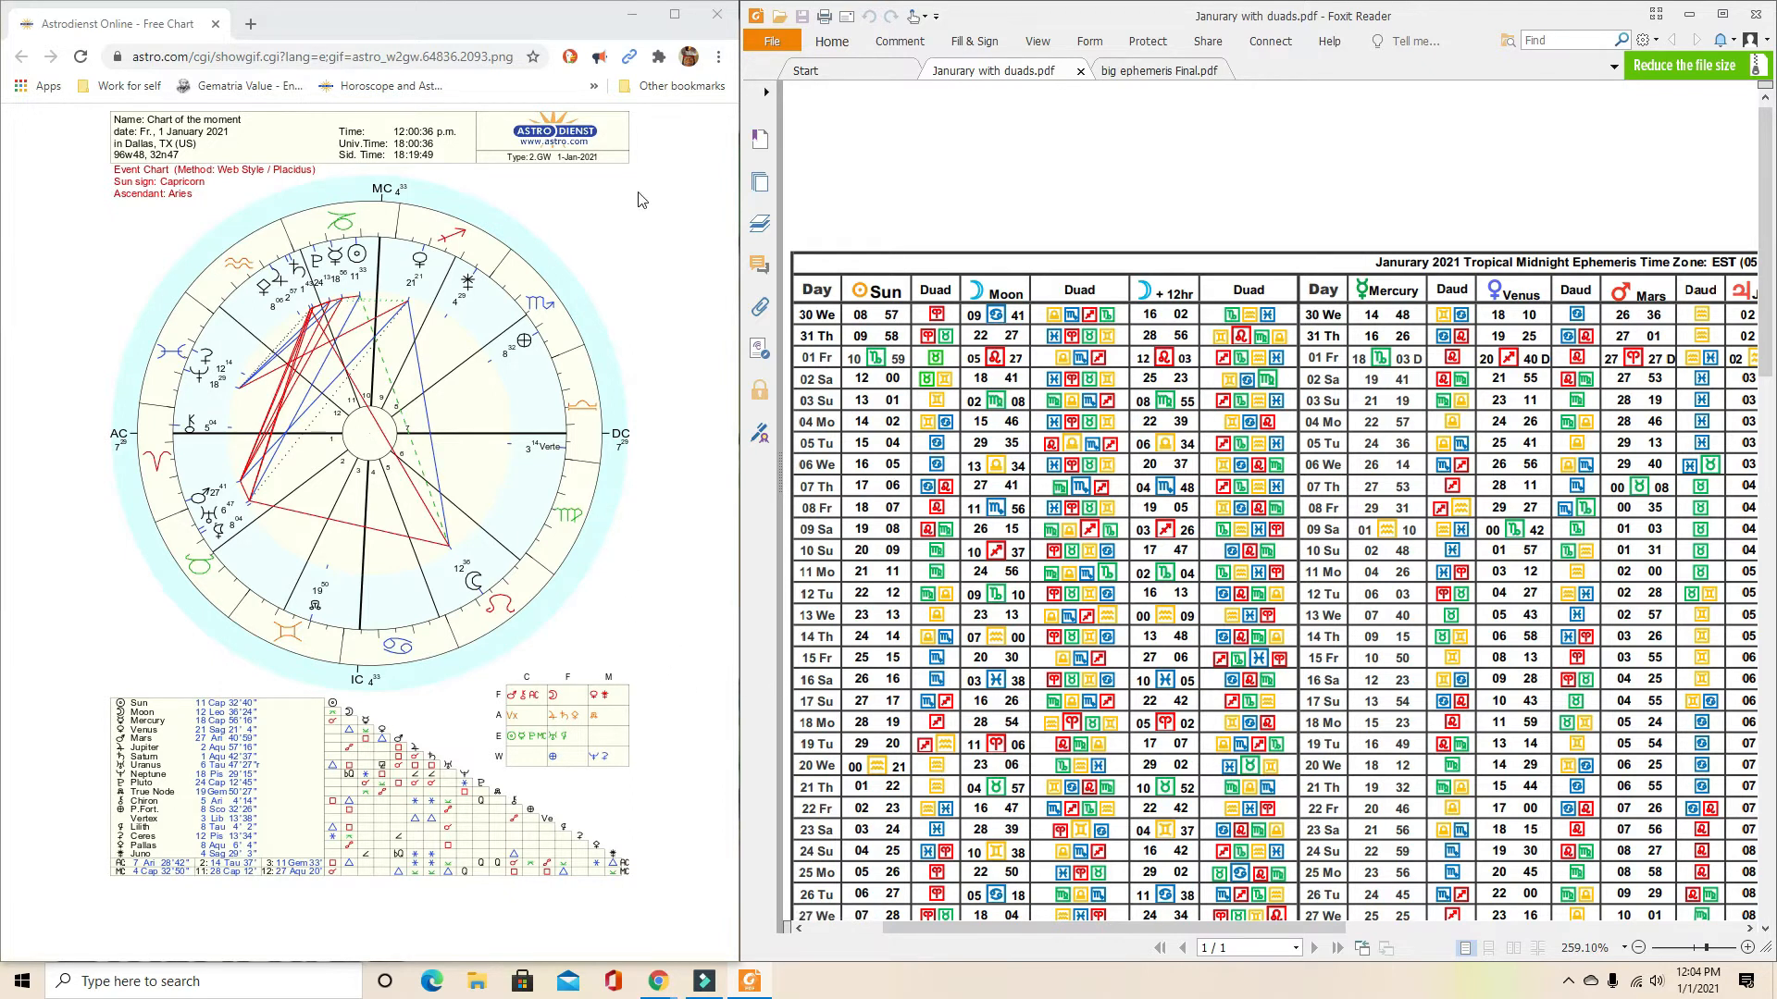
mouse_move(776, 444)
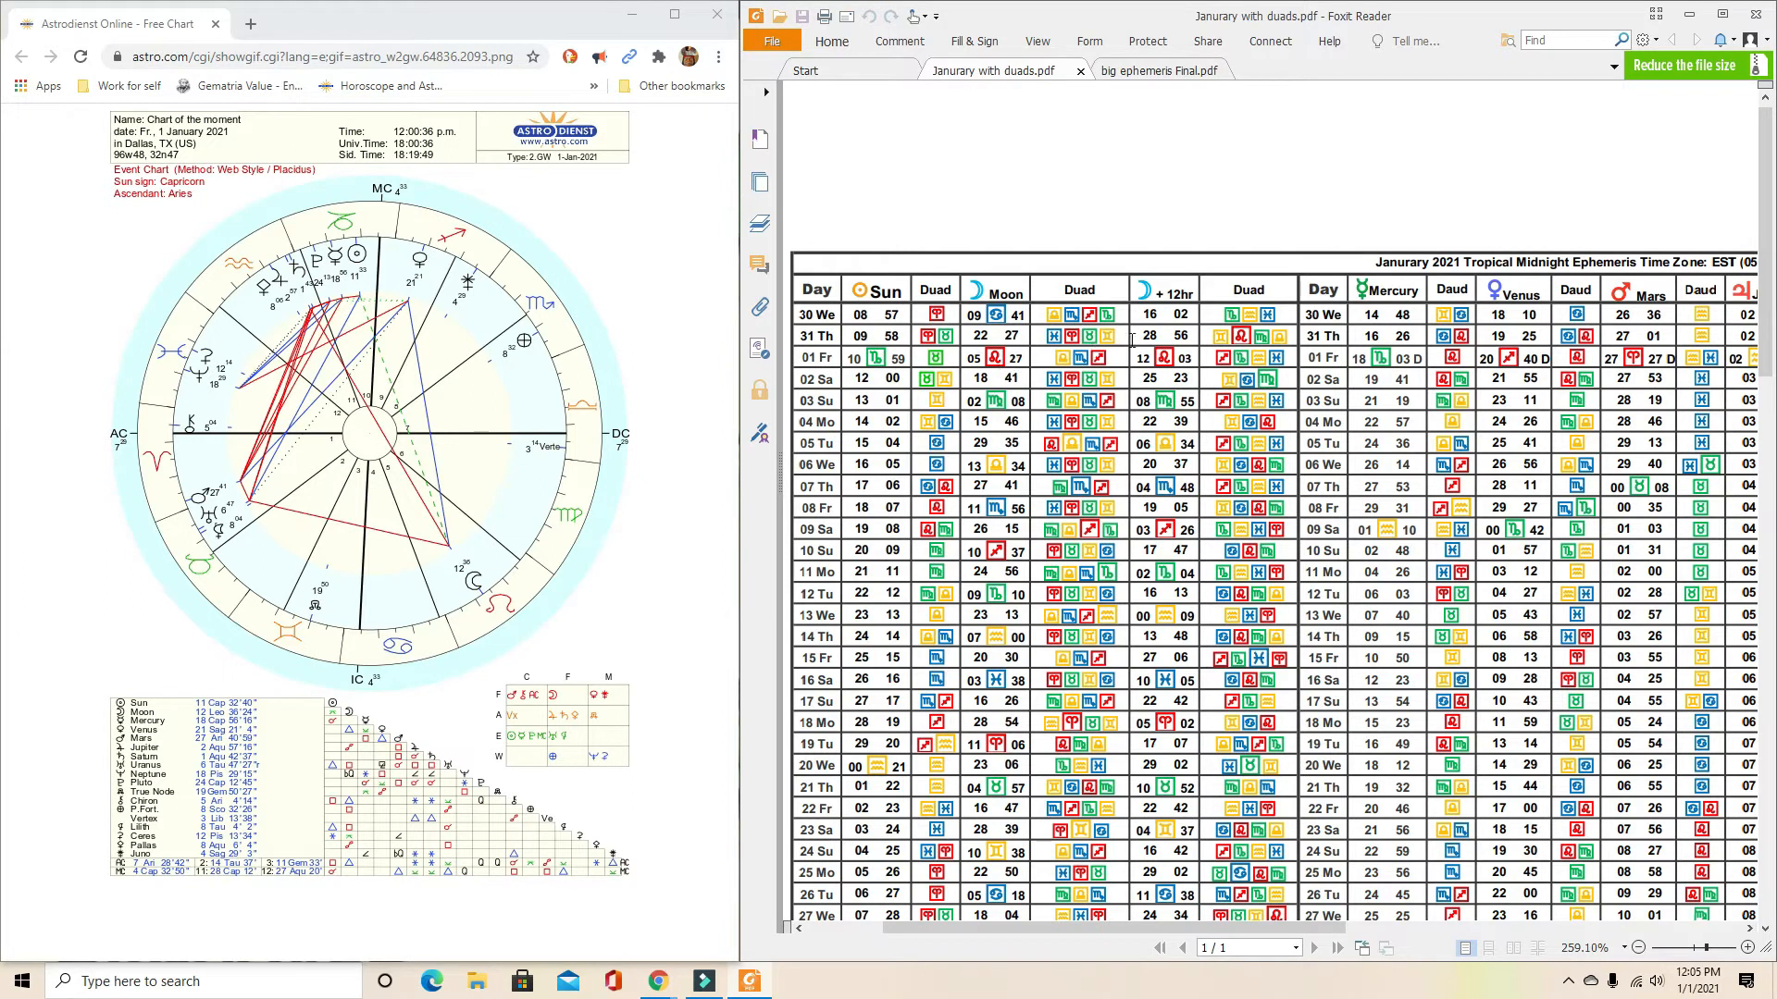
mouse_move(1228, 272)
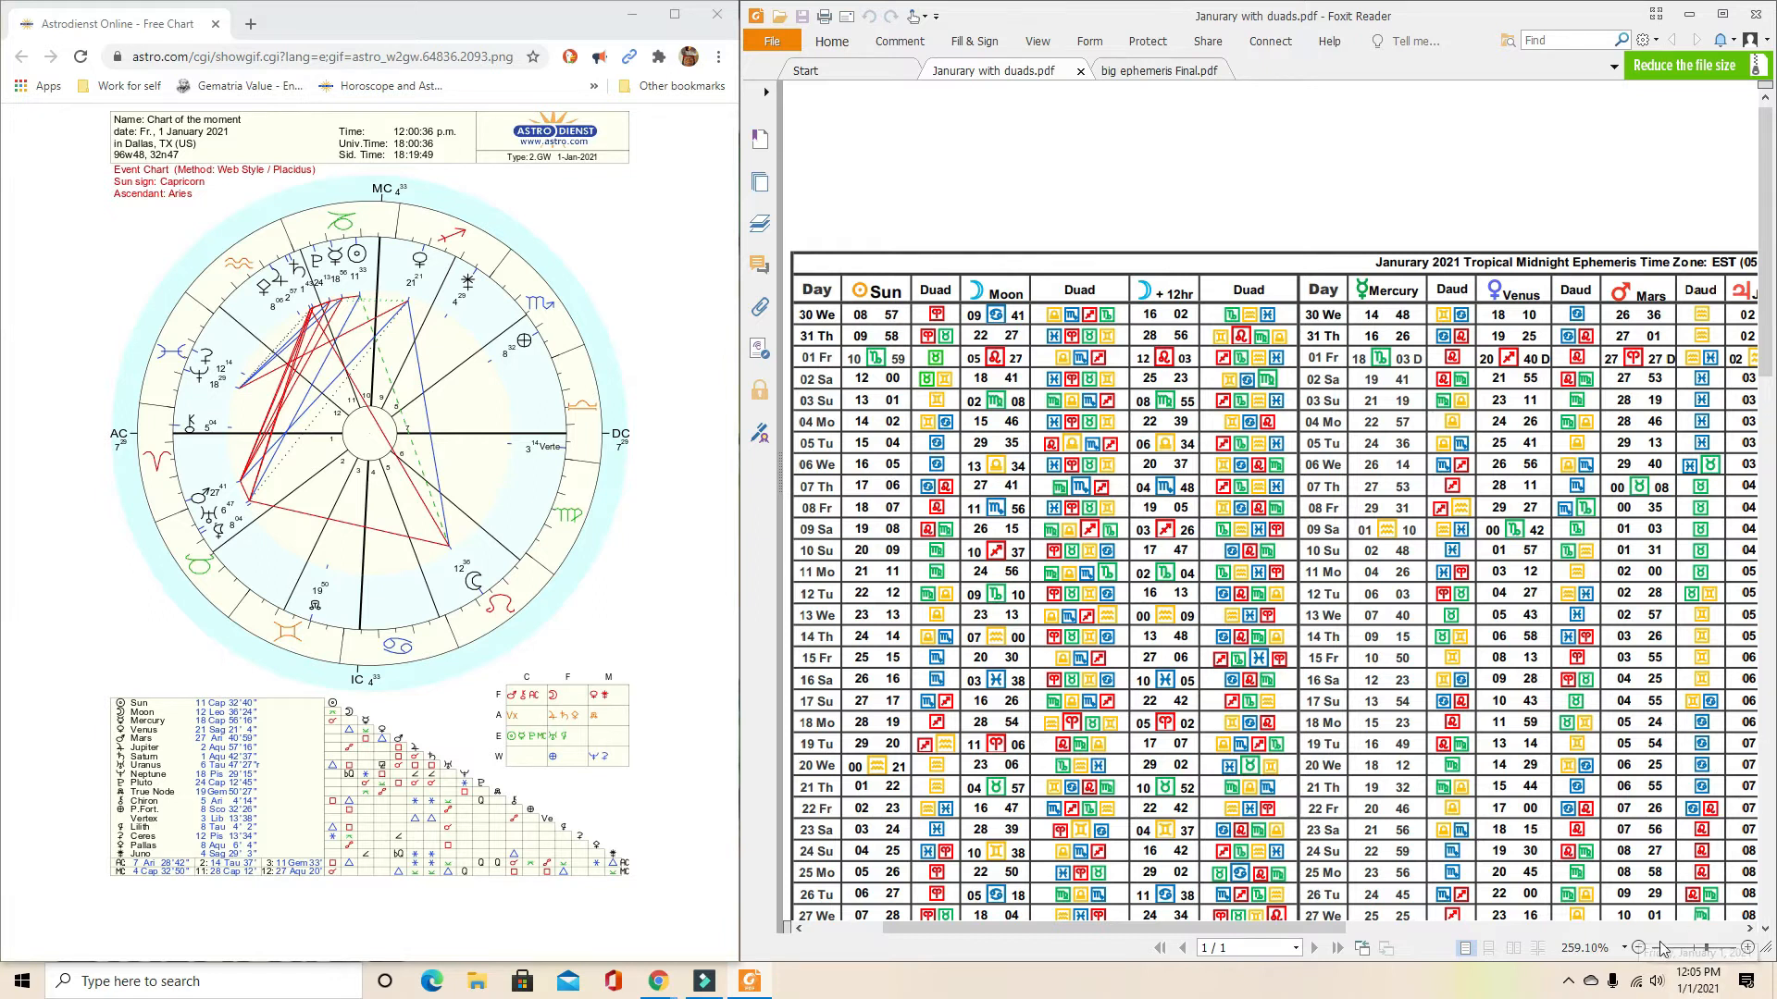
mouse_move(1118, 366)
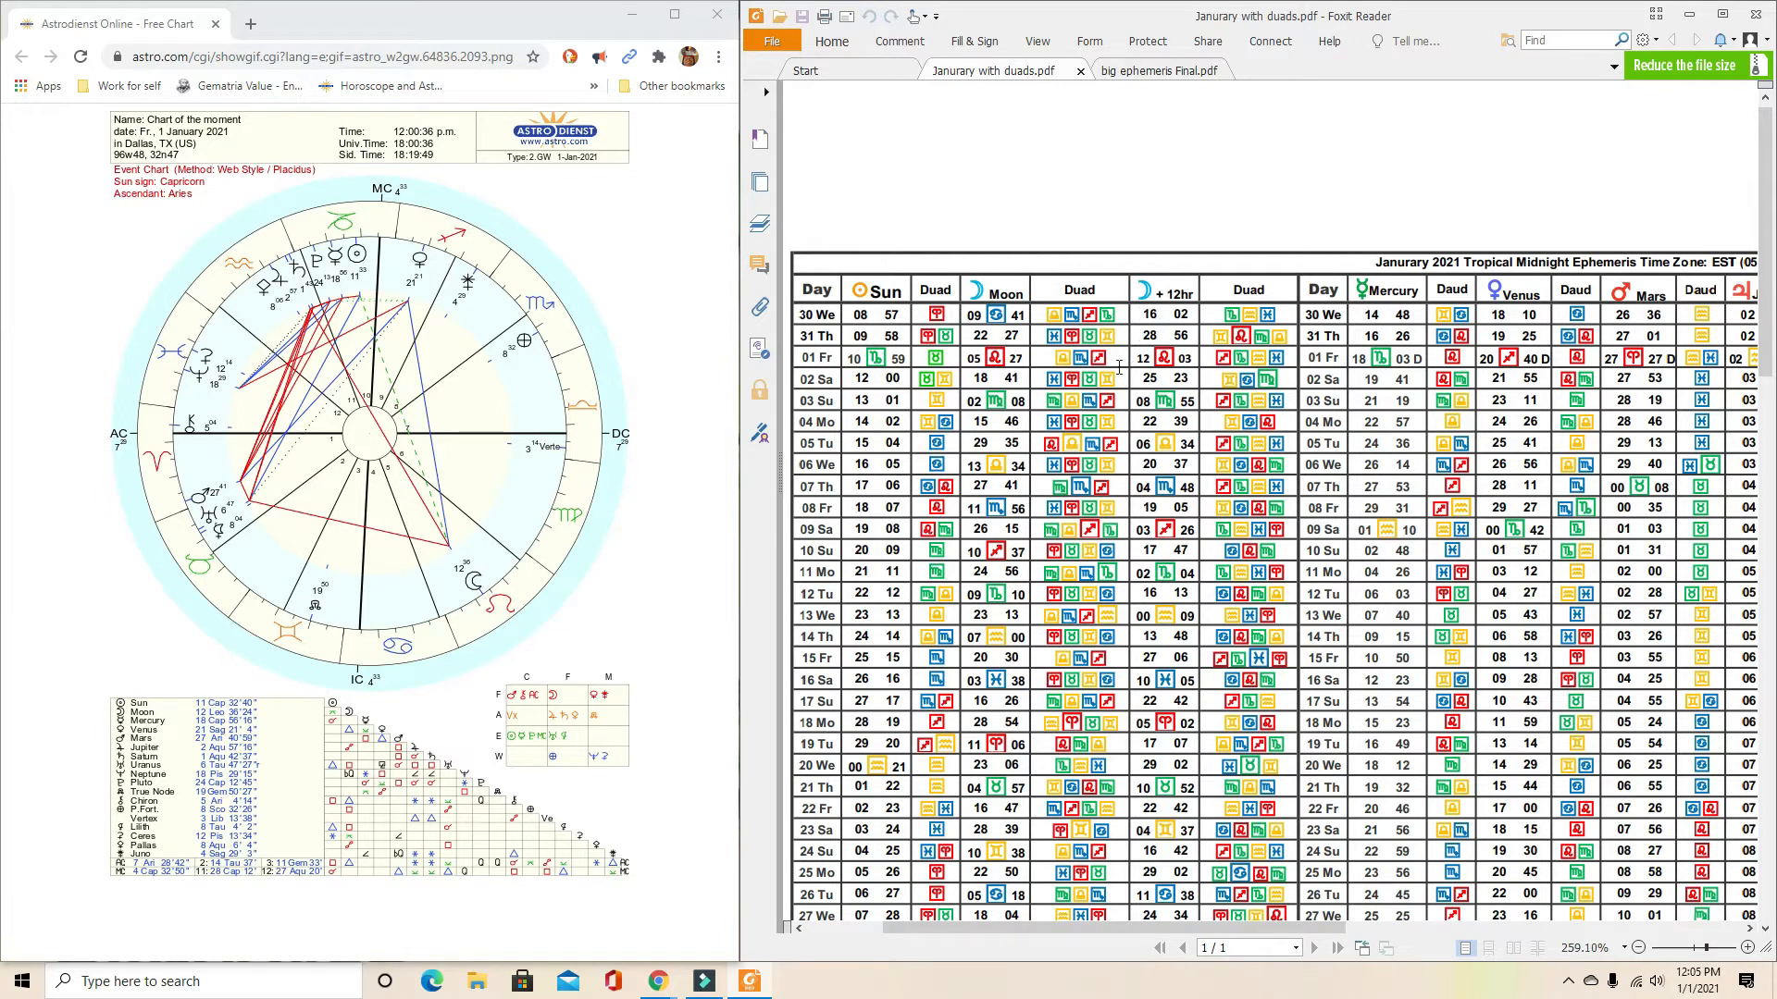
mouse_move(766, 565)
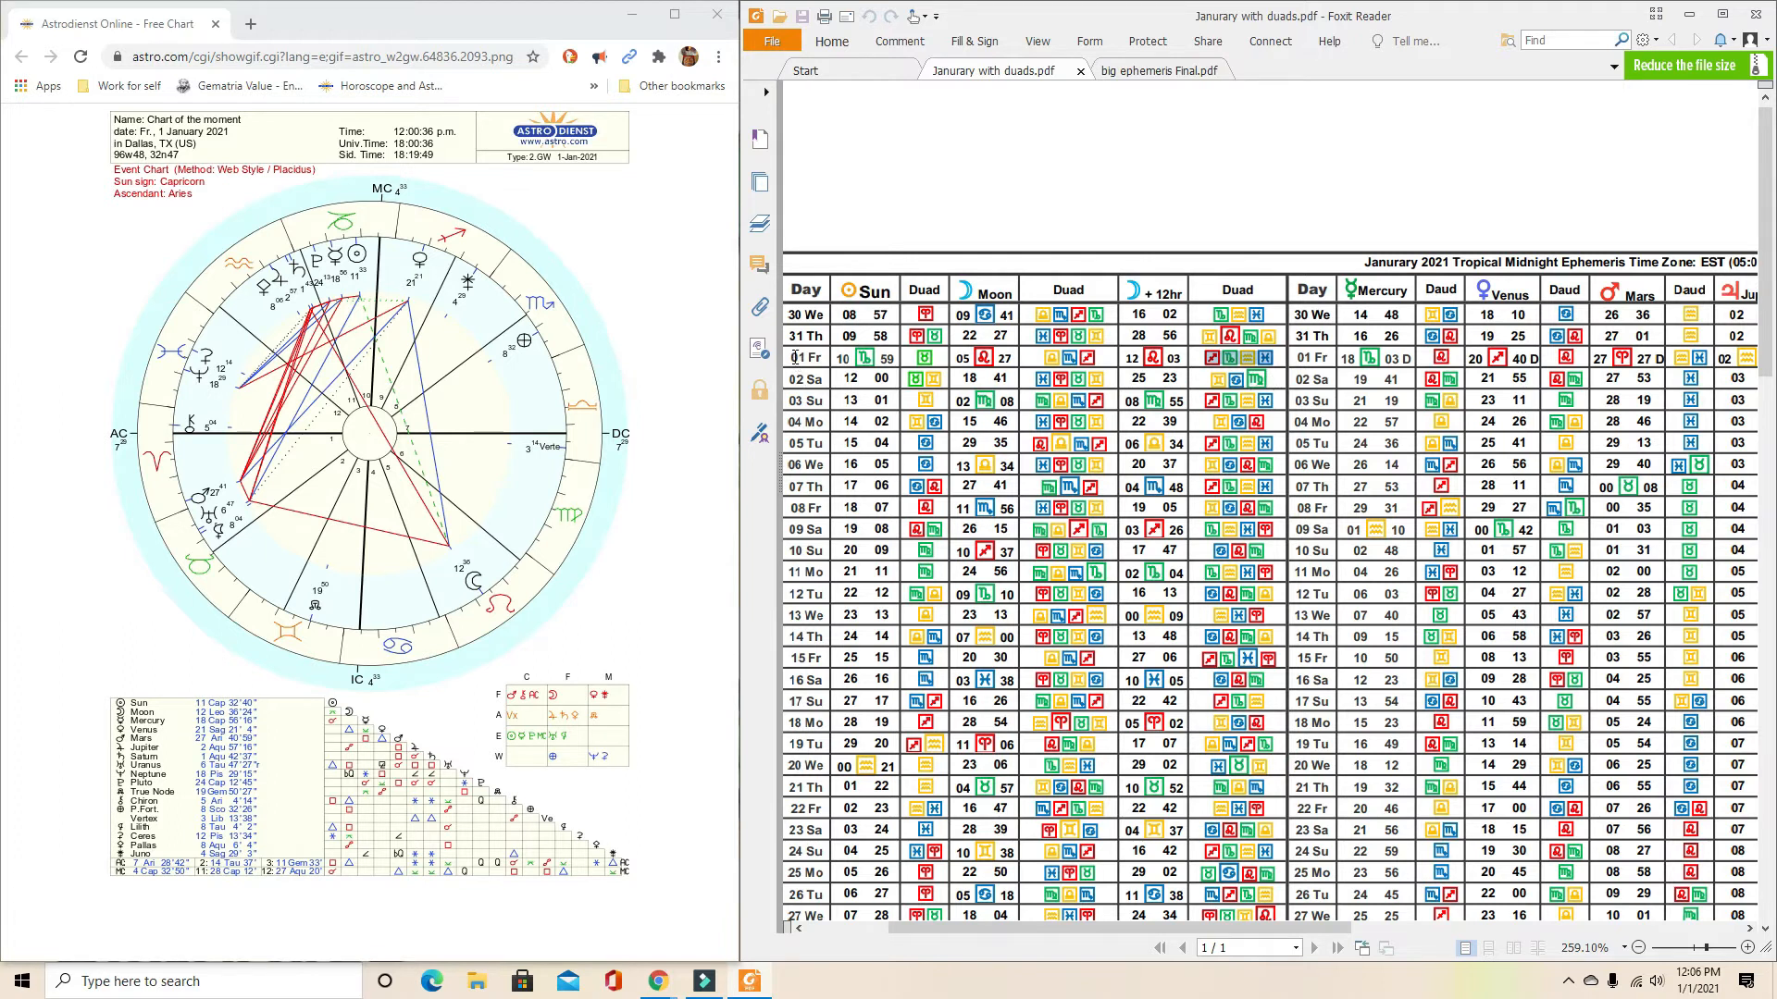
right_click(827, 357)
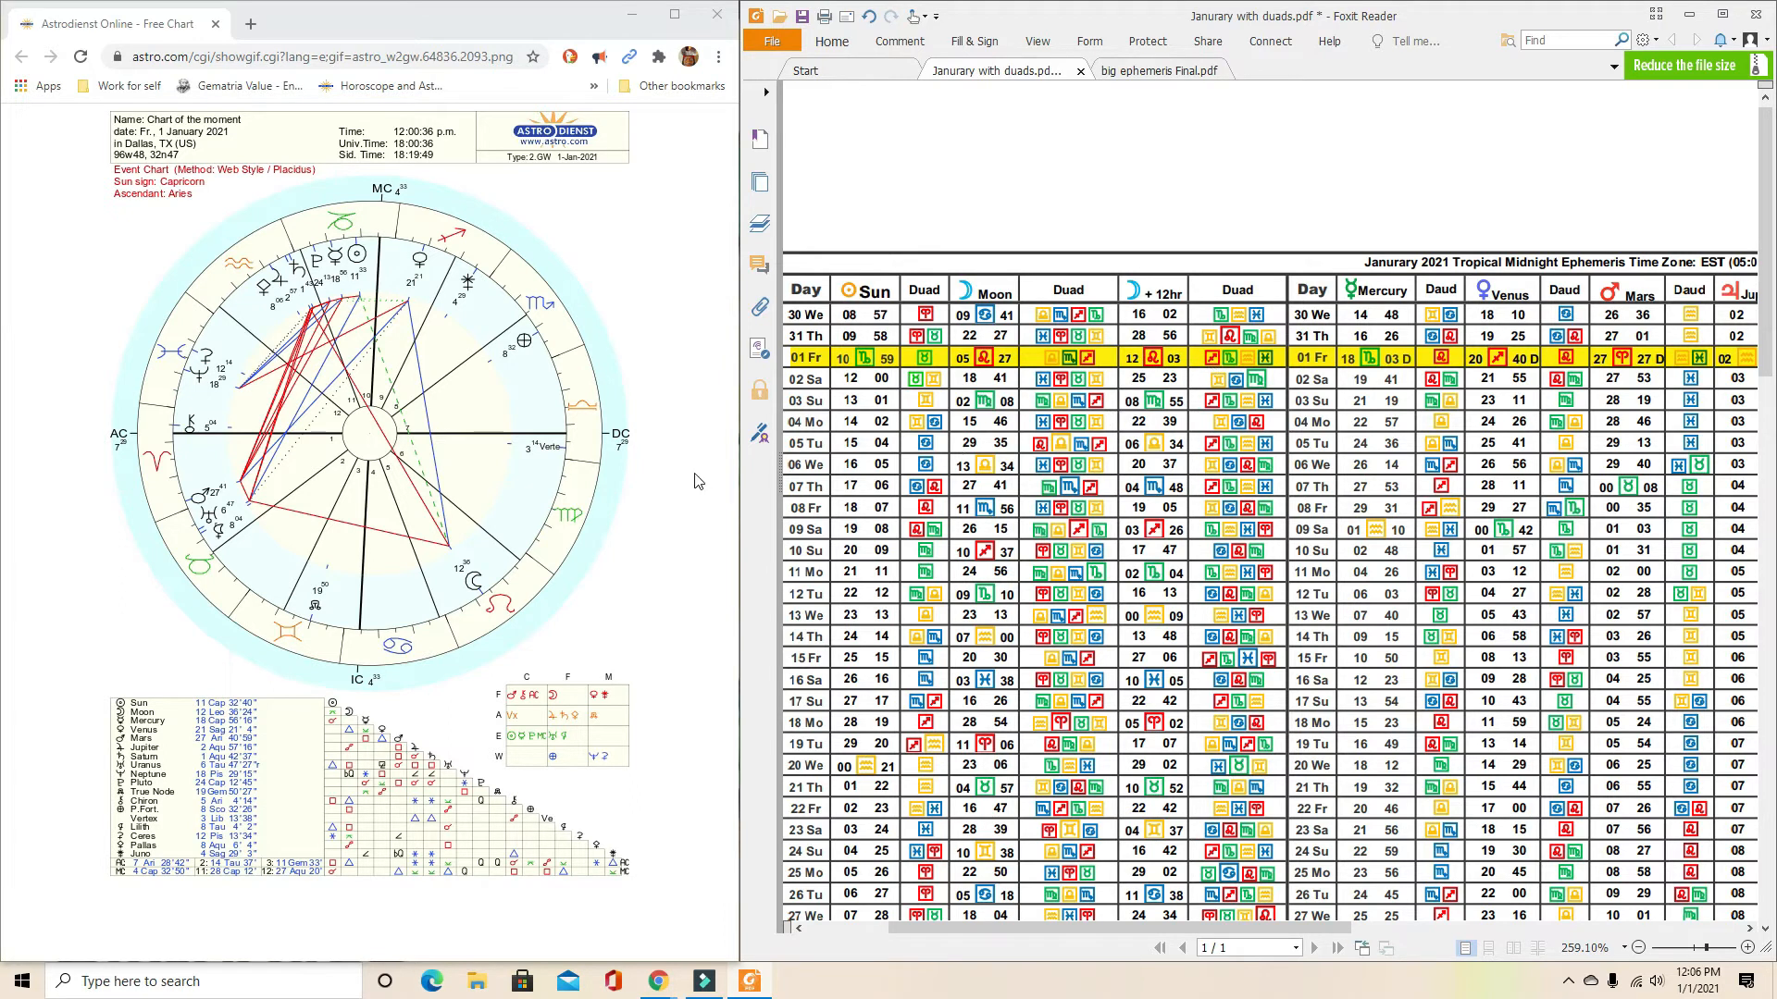
mouse_move(417, 503)
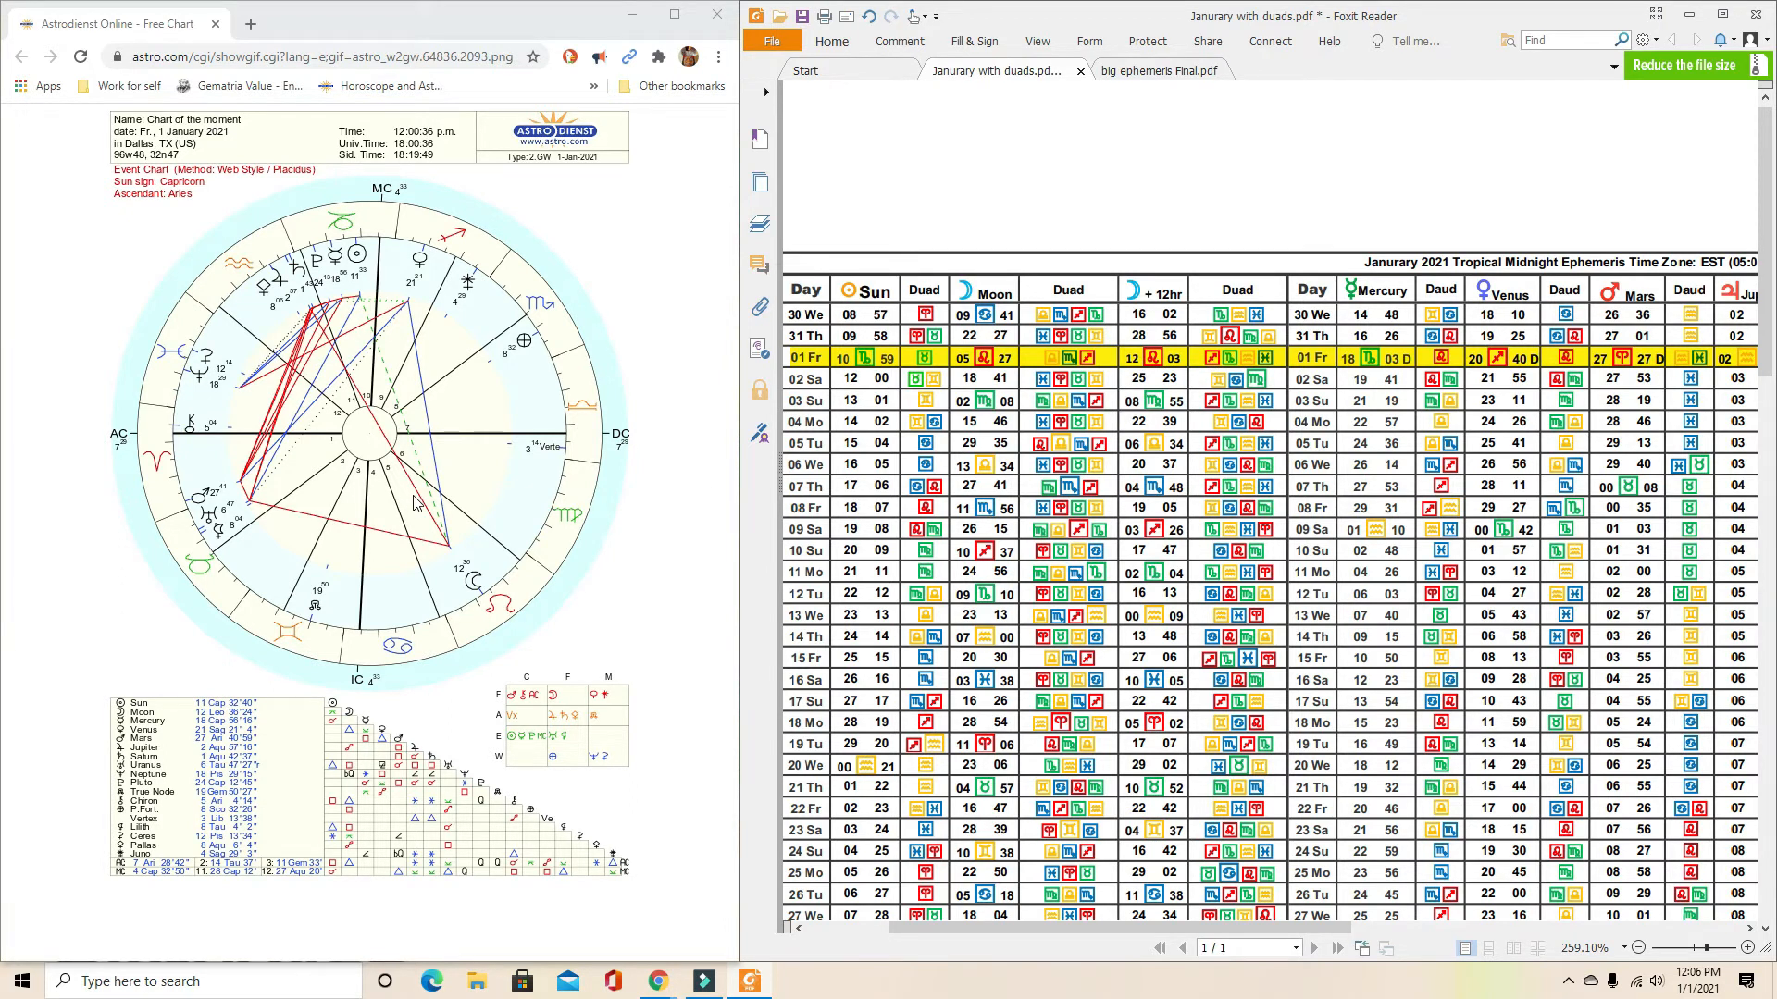
mouse_move(548, 482)
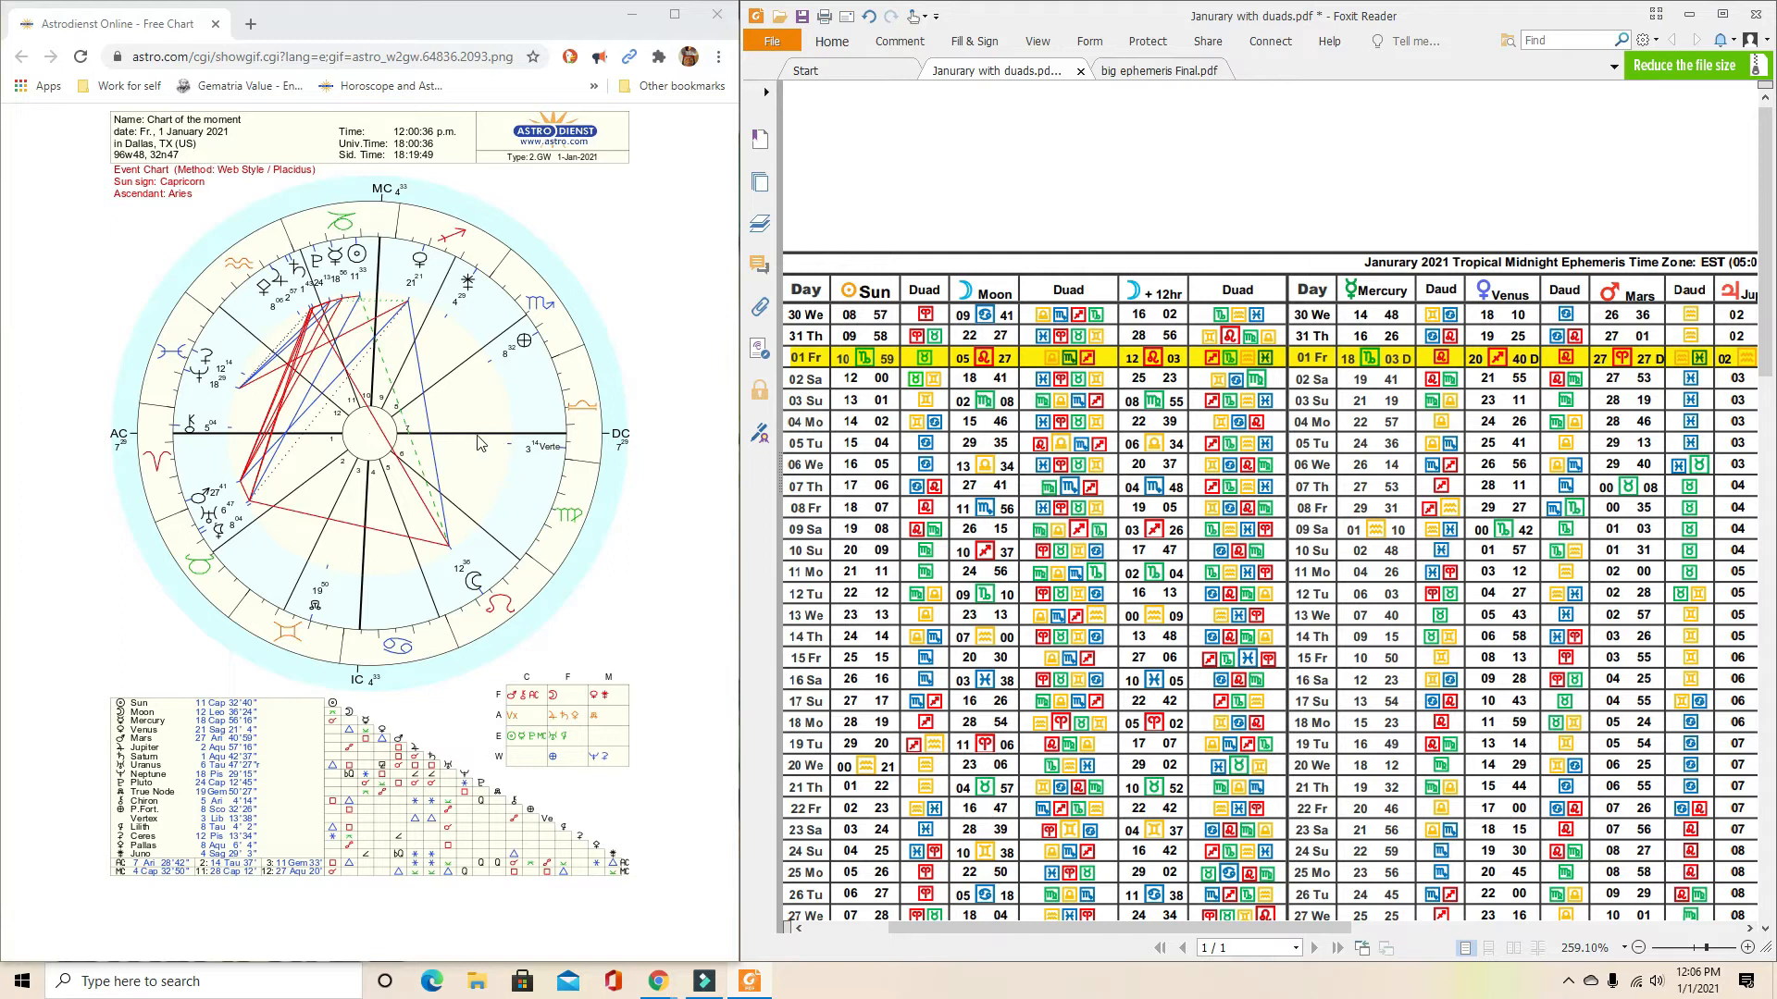
mouse_move(472, 446)
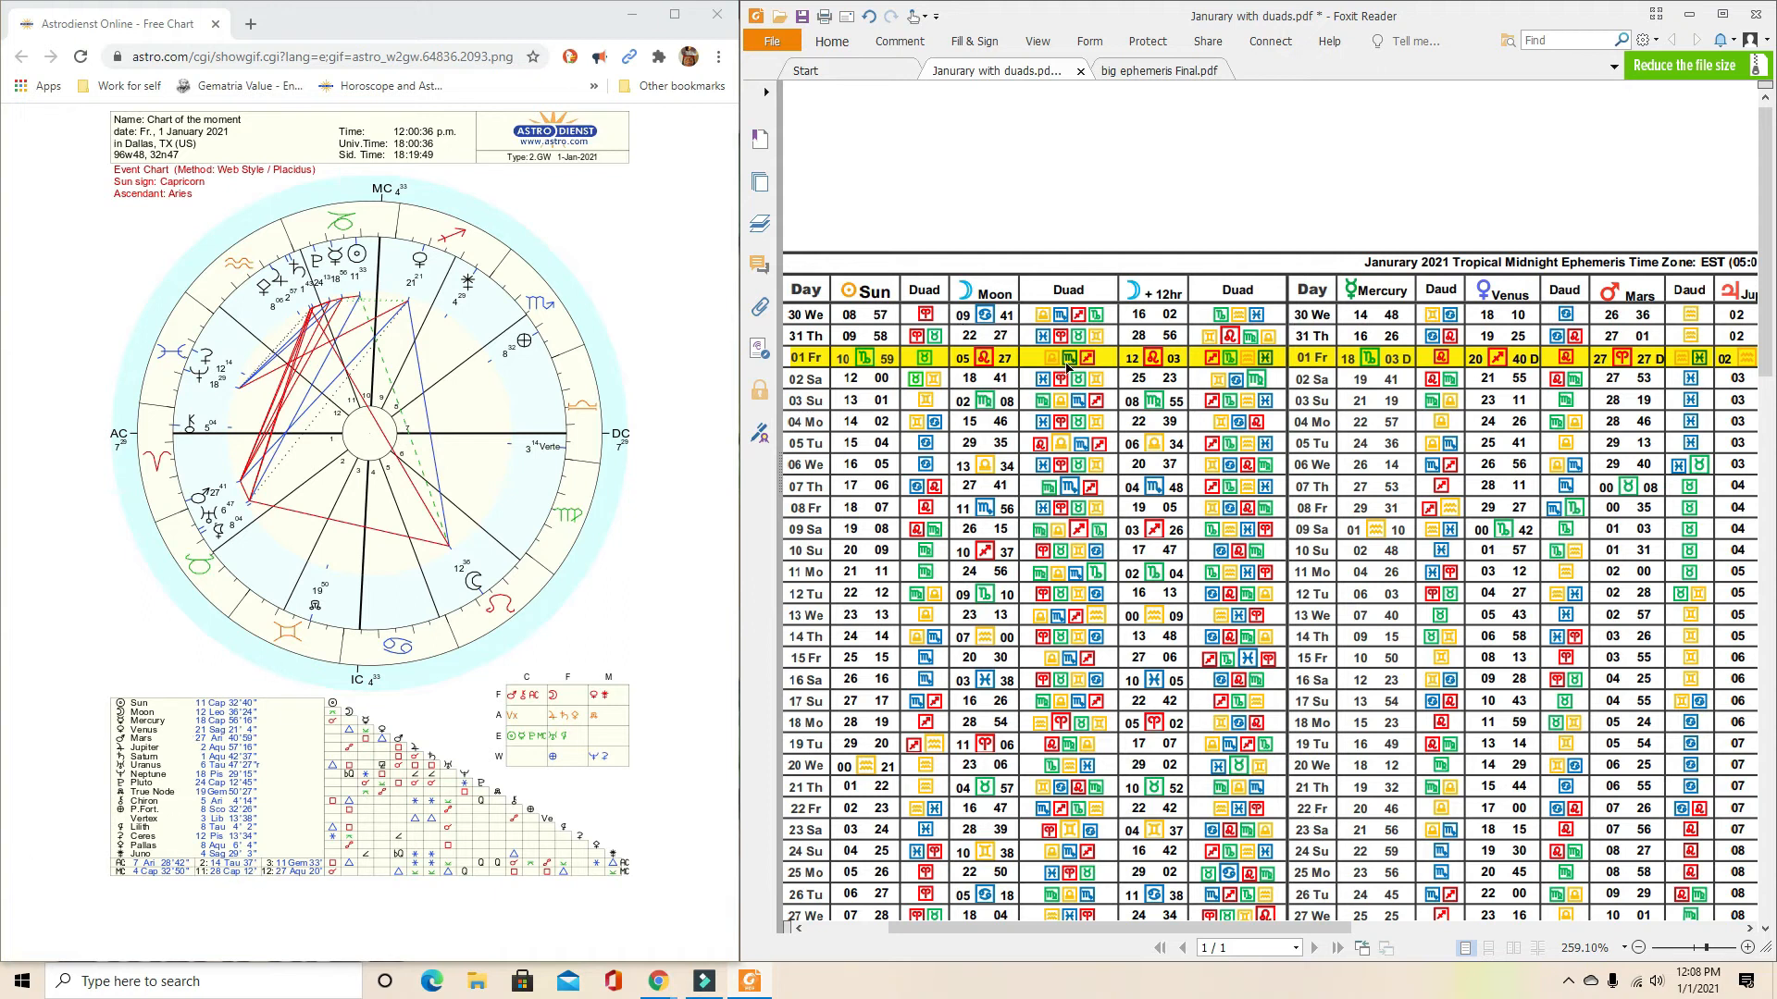
left_click(1066, 358)
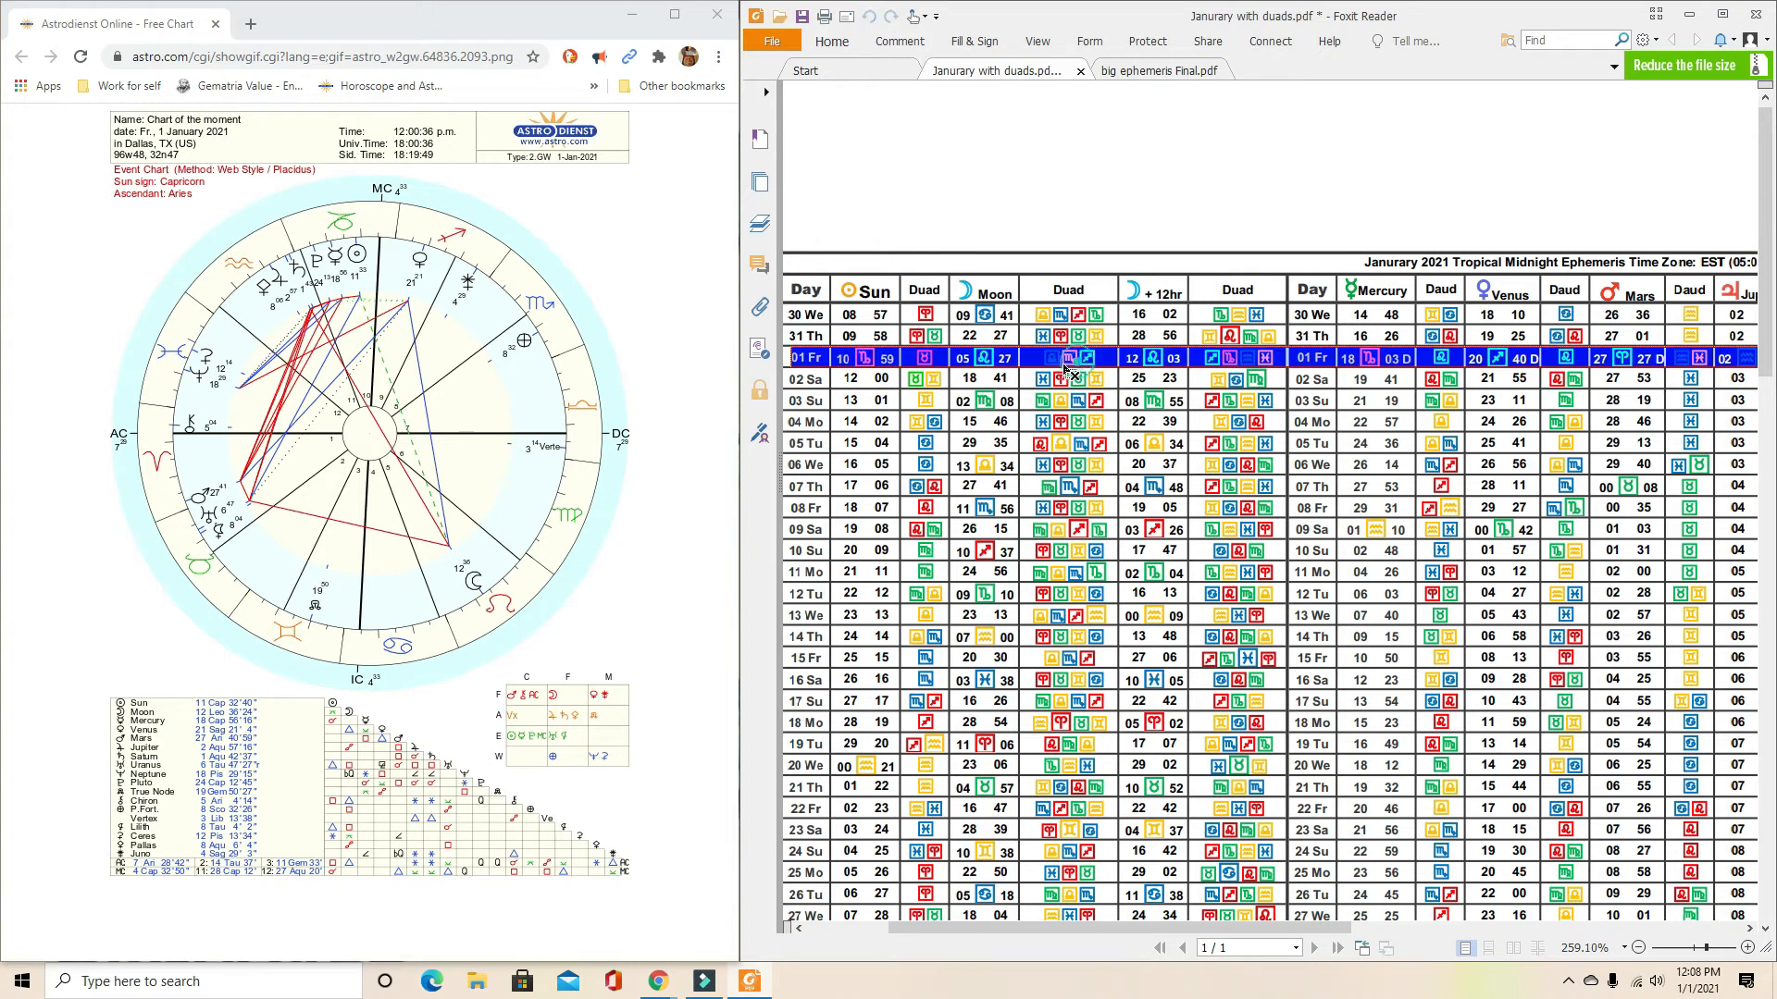
left_click(1100, 357)
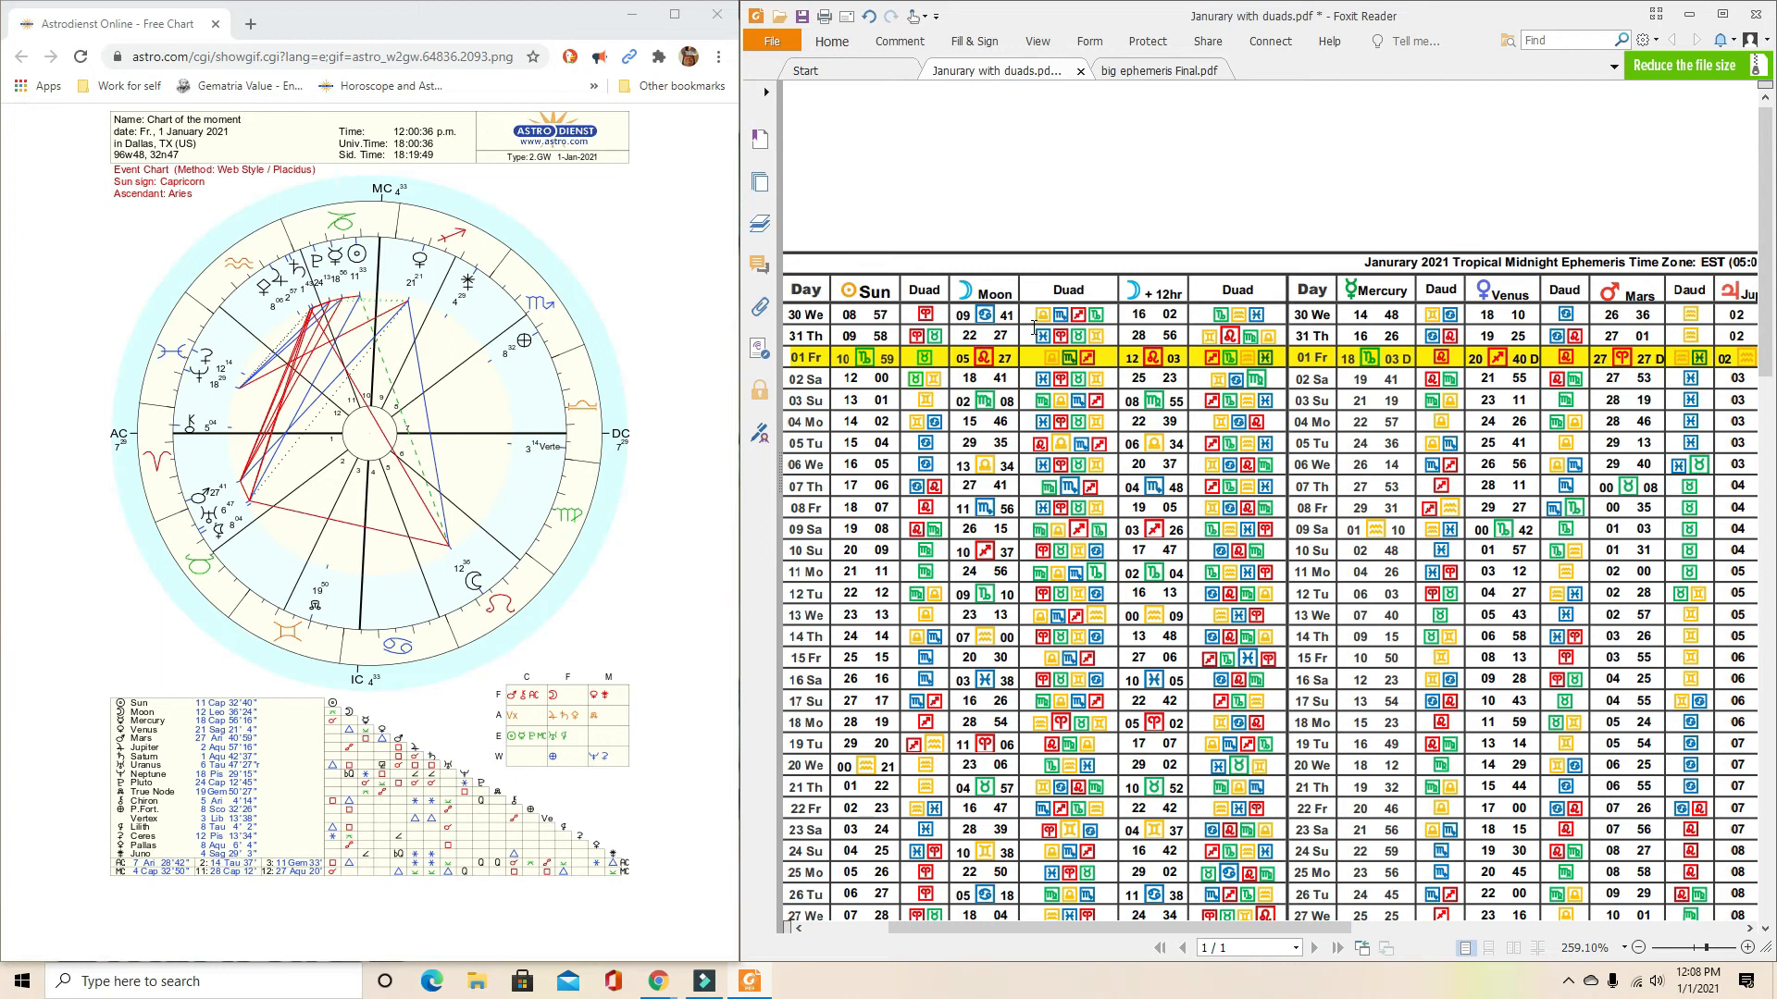
Review the Saturn through Pluto columns for January, then switch to big ephemeris Final.pdf.
scroll("right", 3)
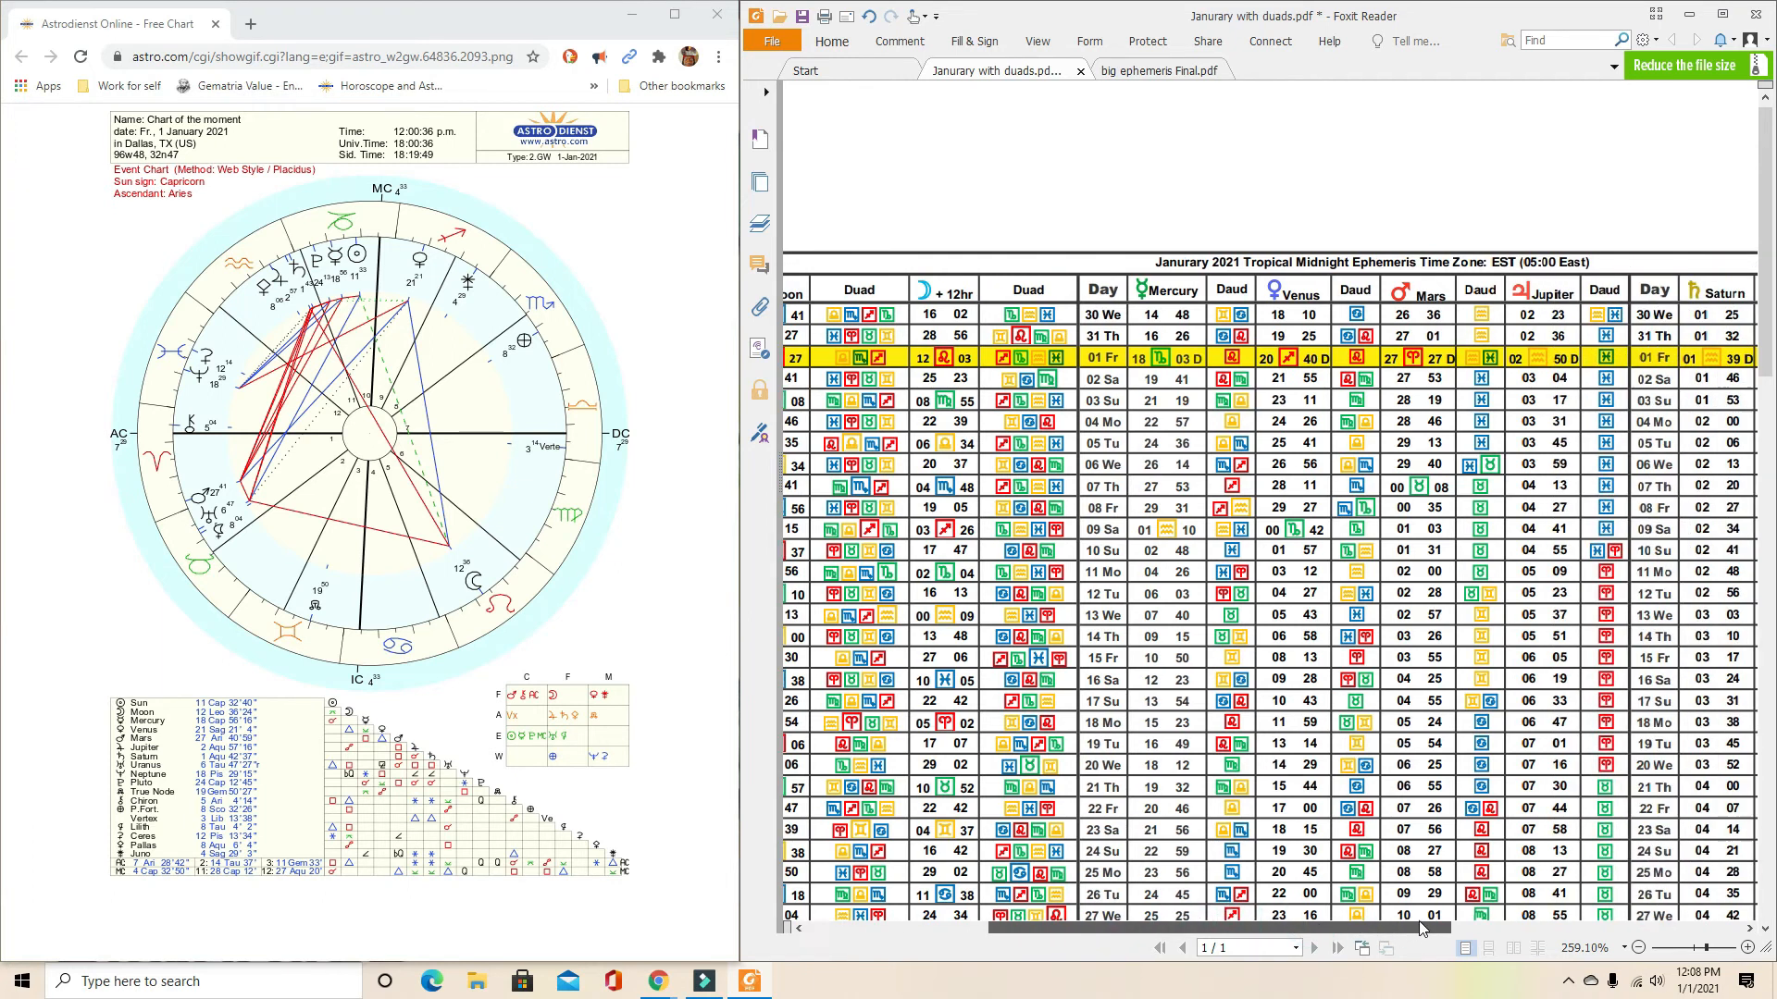
scroll("right", 3)
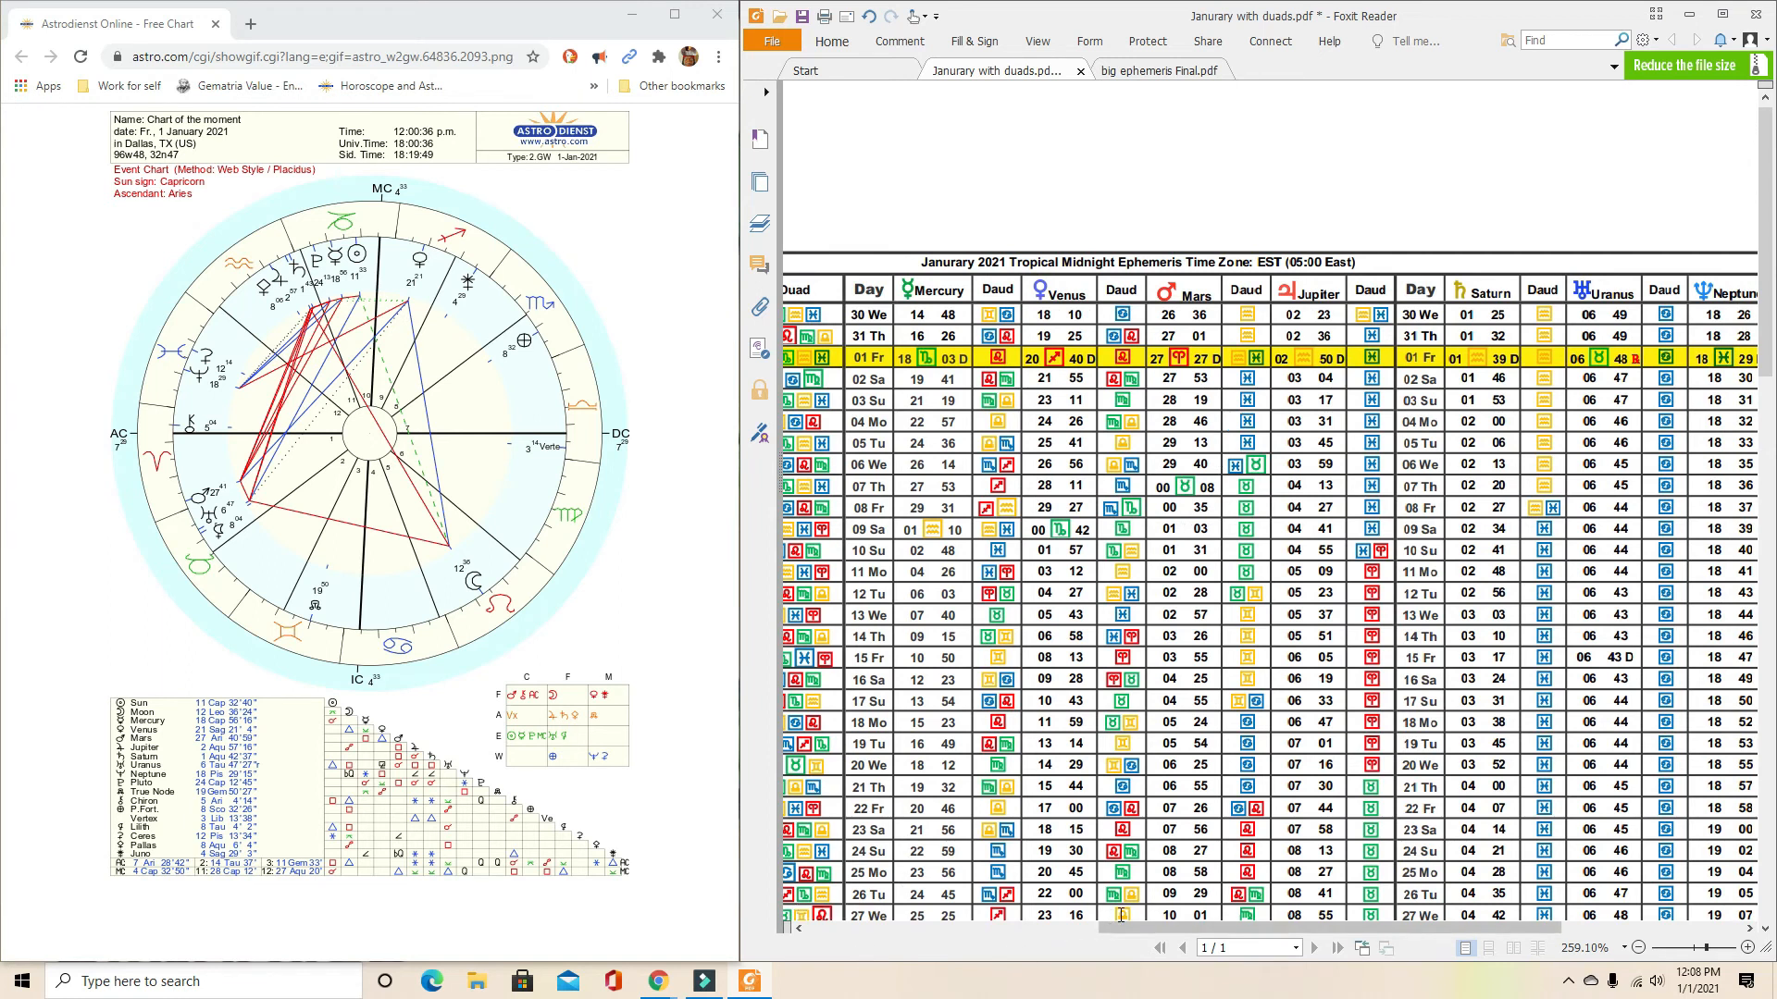
scroll("right", 3)
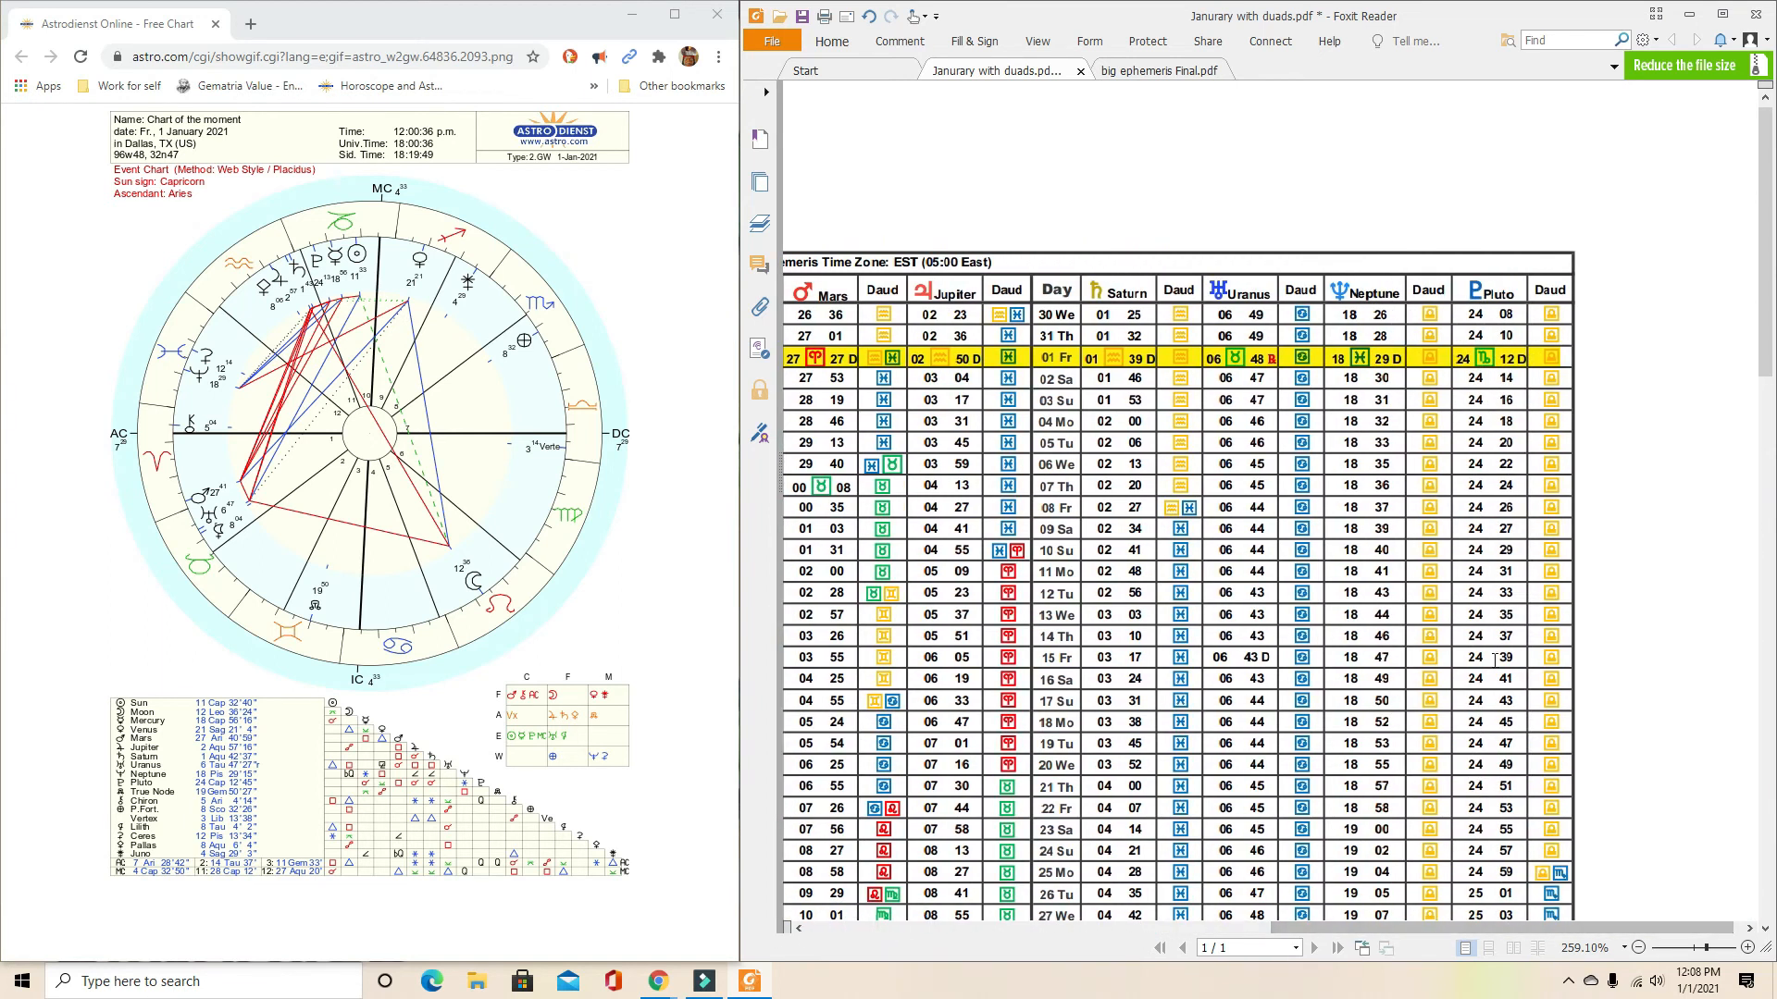
scroll("down", 3)
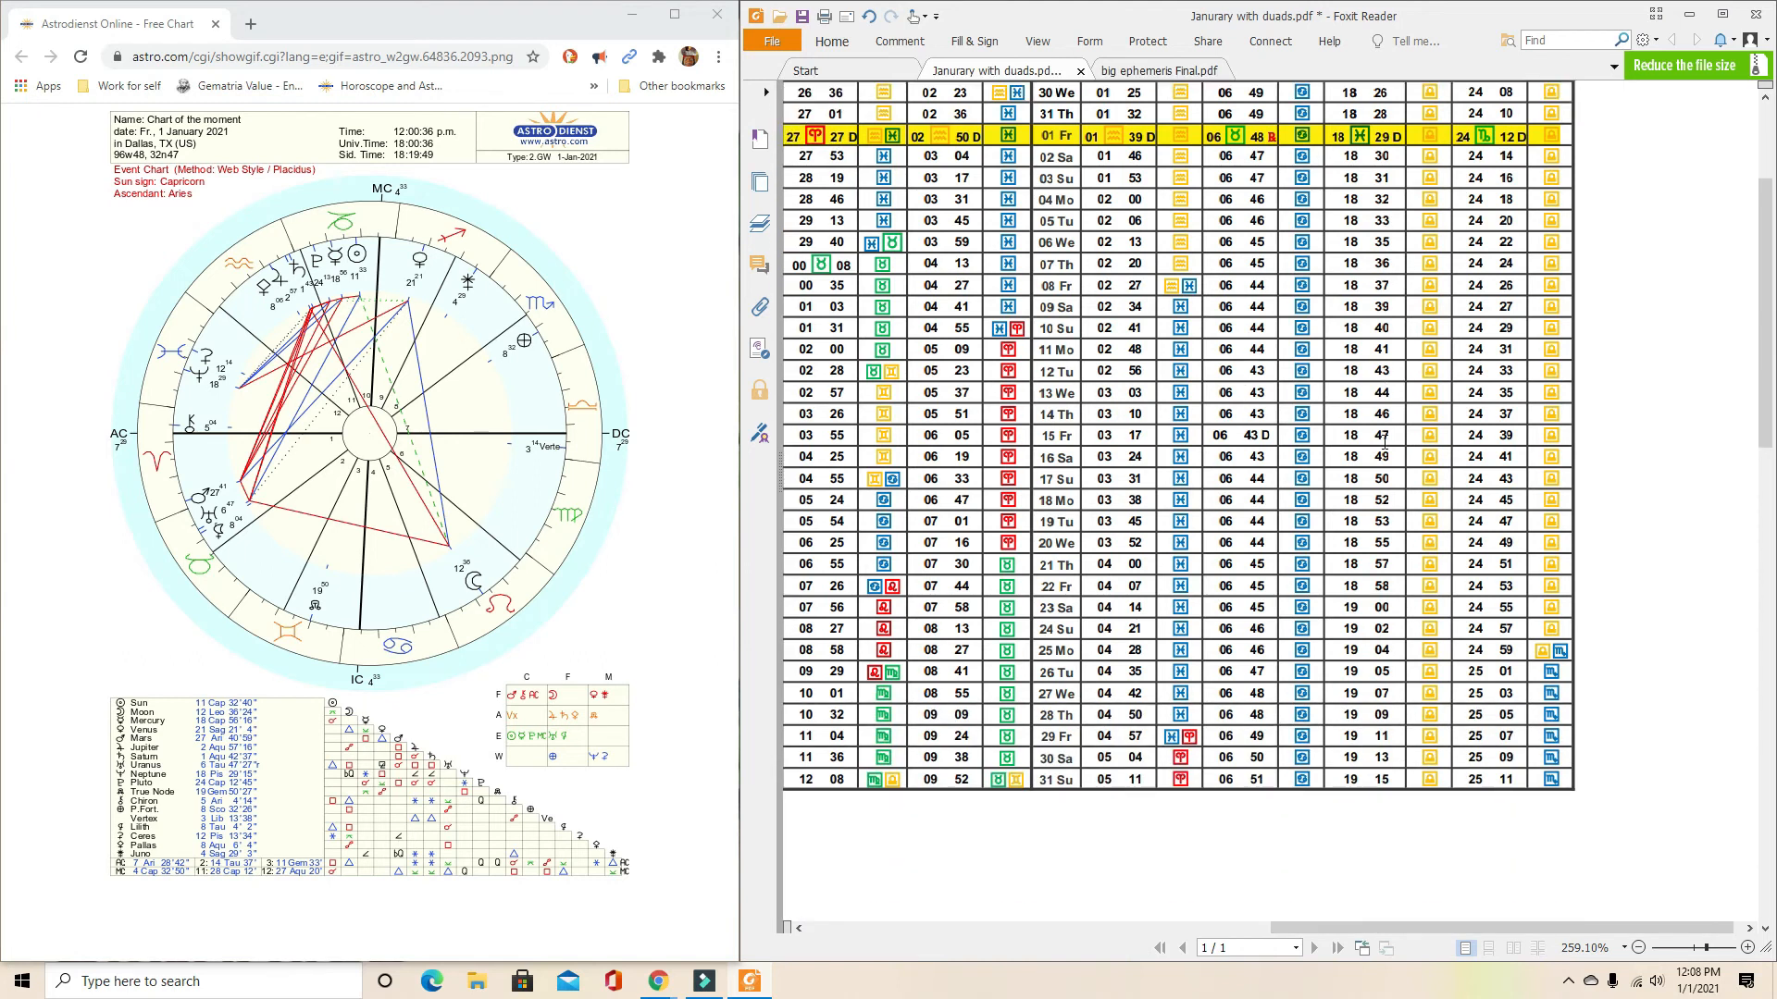
scroll("up", 3)
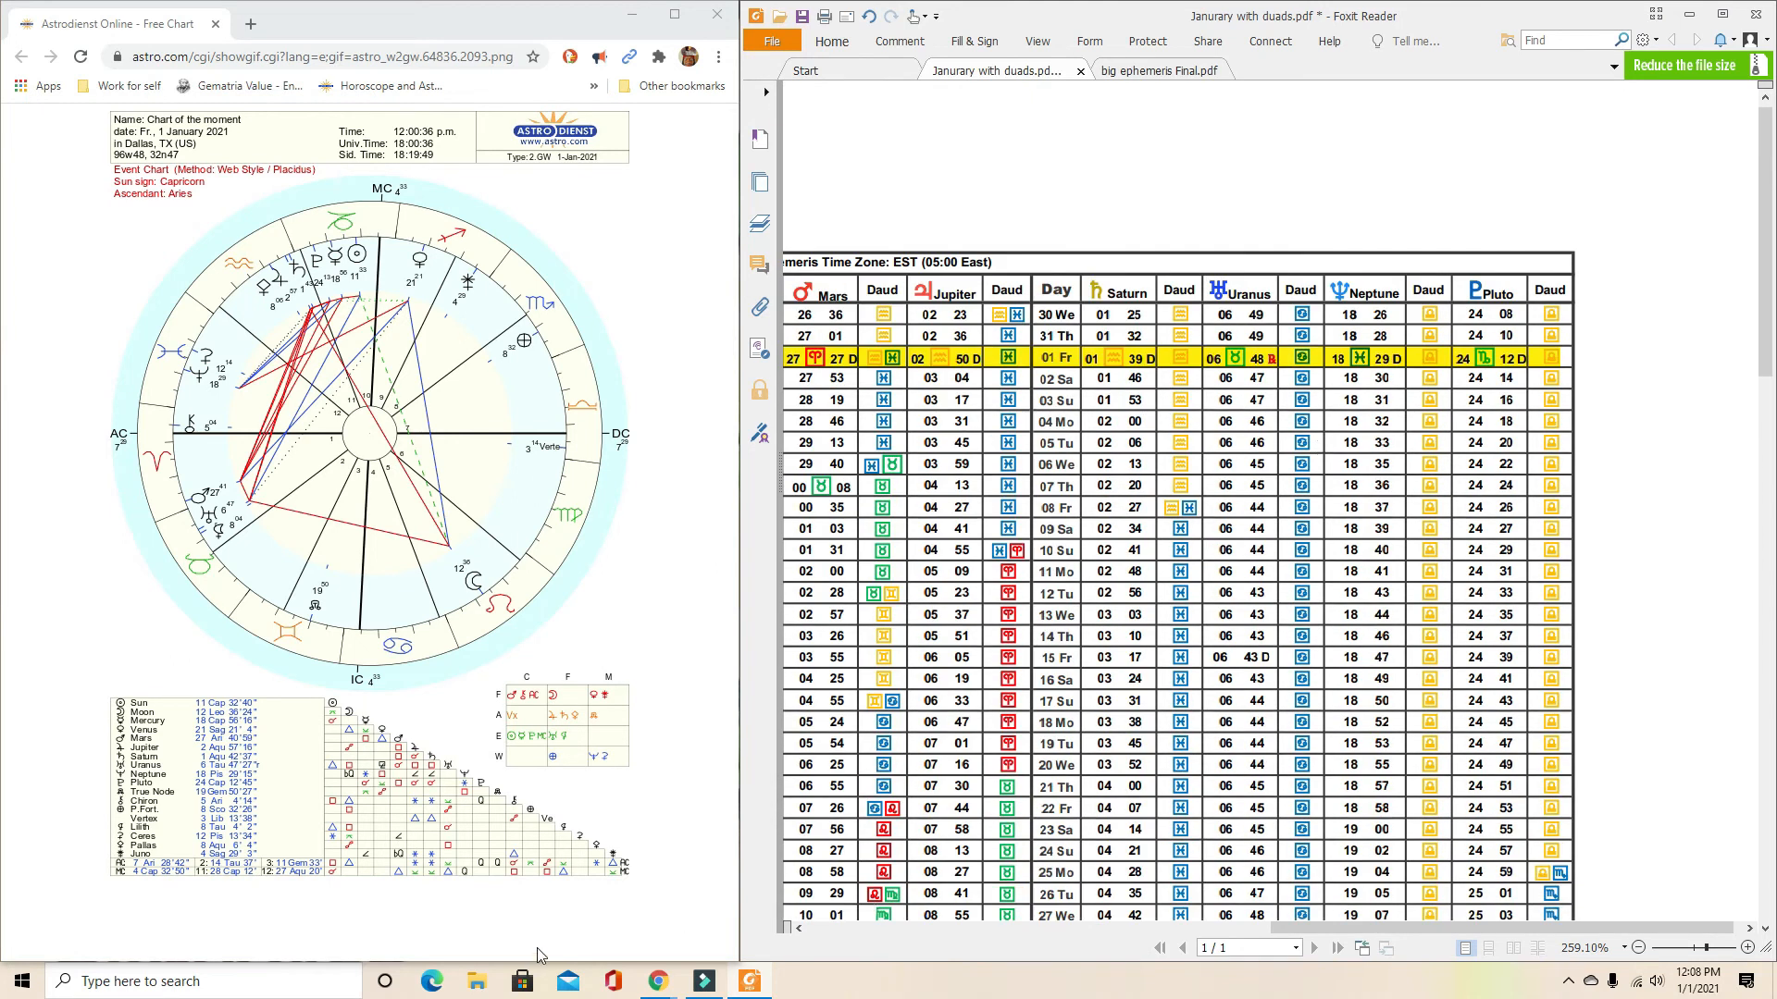
left_click(1161, 68)
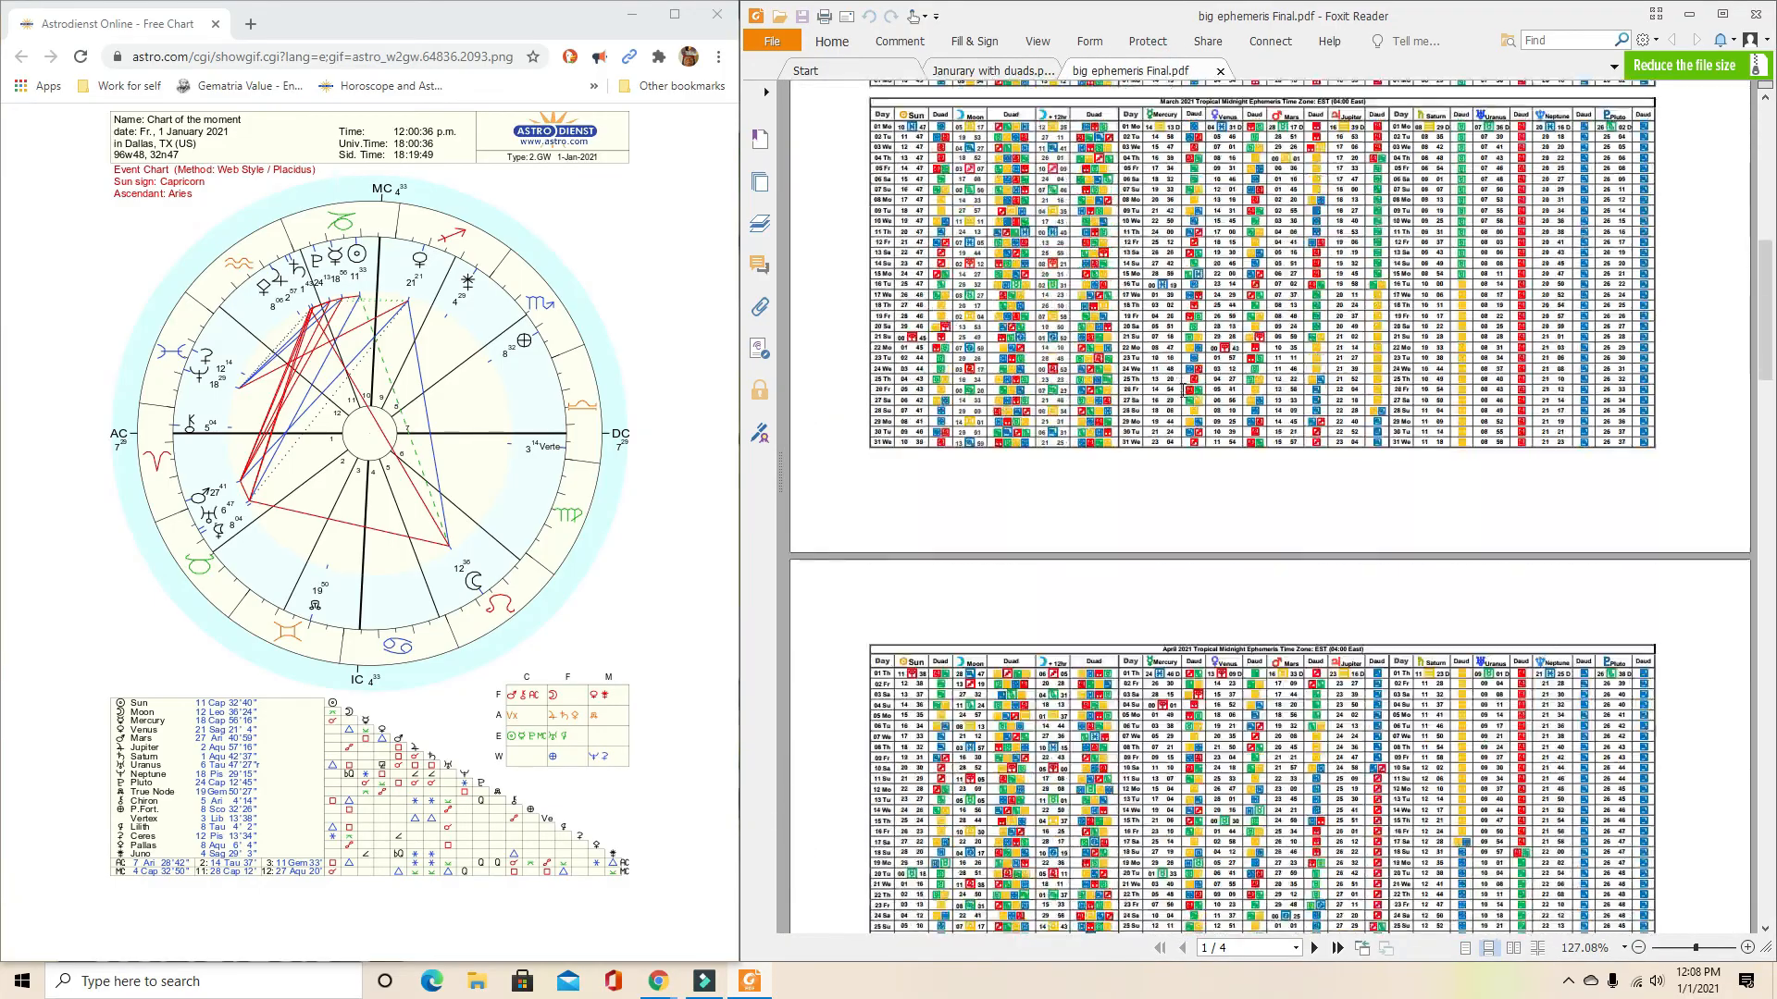
Glance at the full-year ephemeris pages and return to Janurary with duads.pdf.
scroll("down", 3)
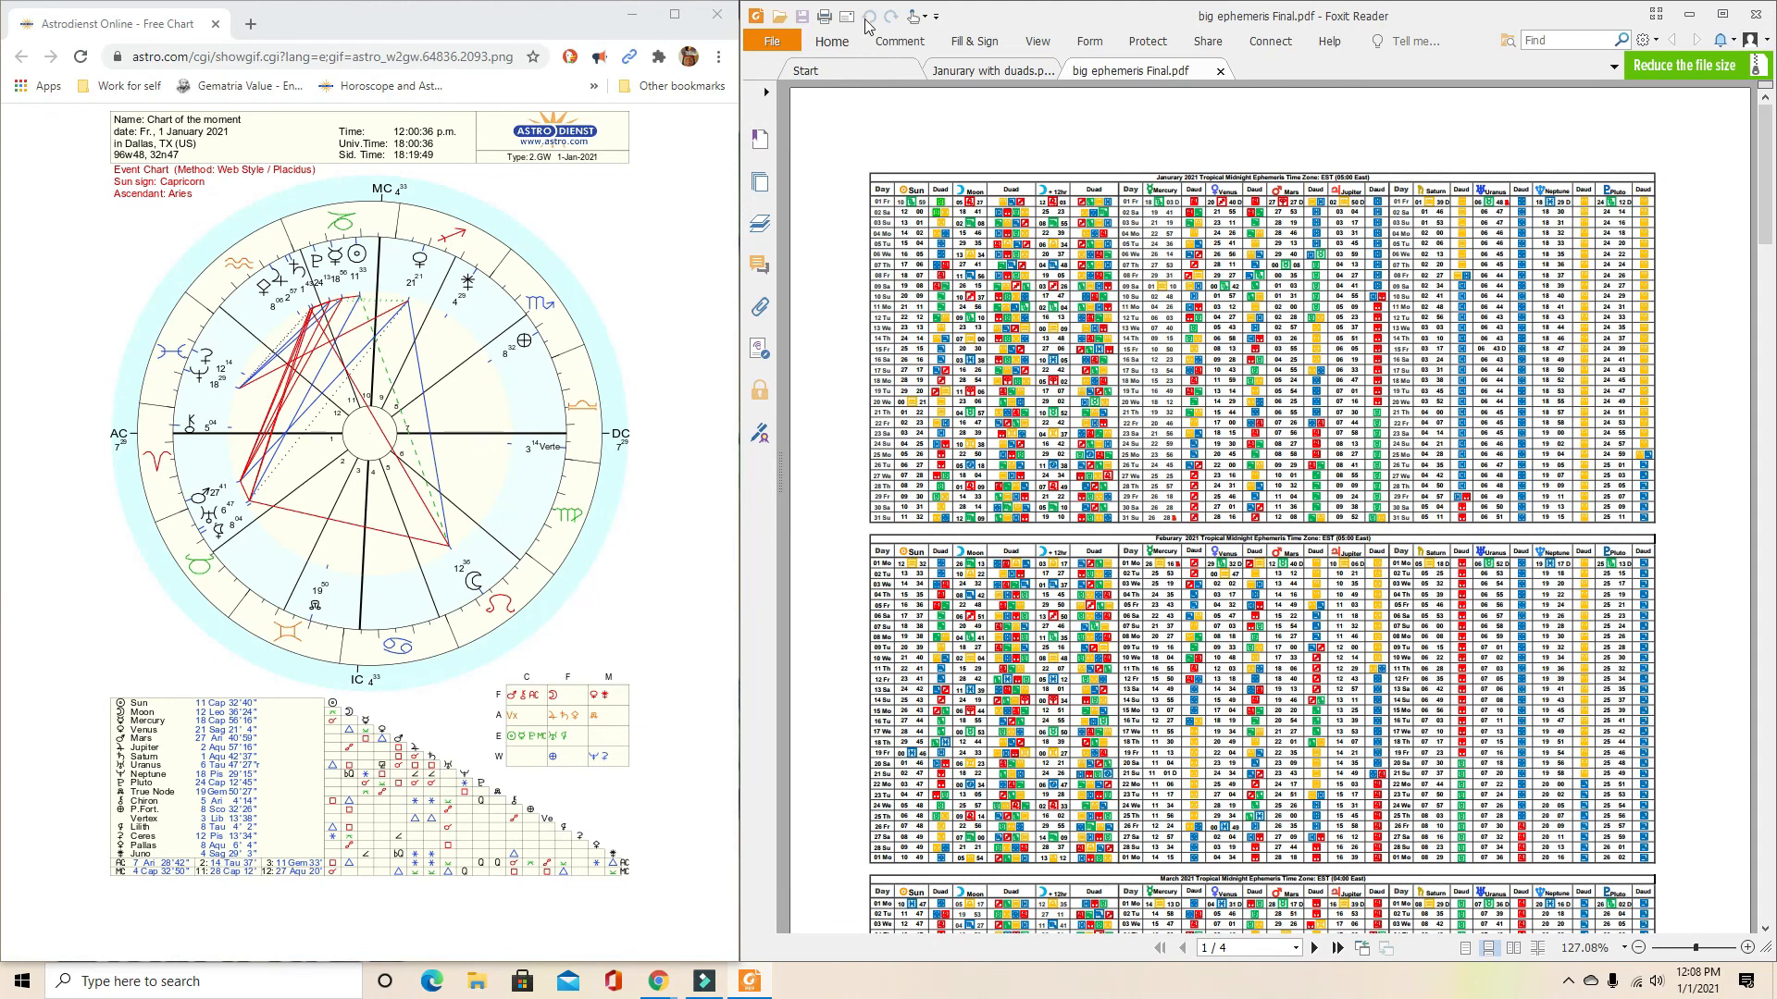
left_click(992, 69)
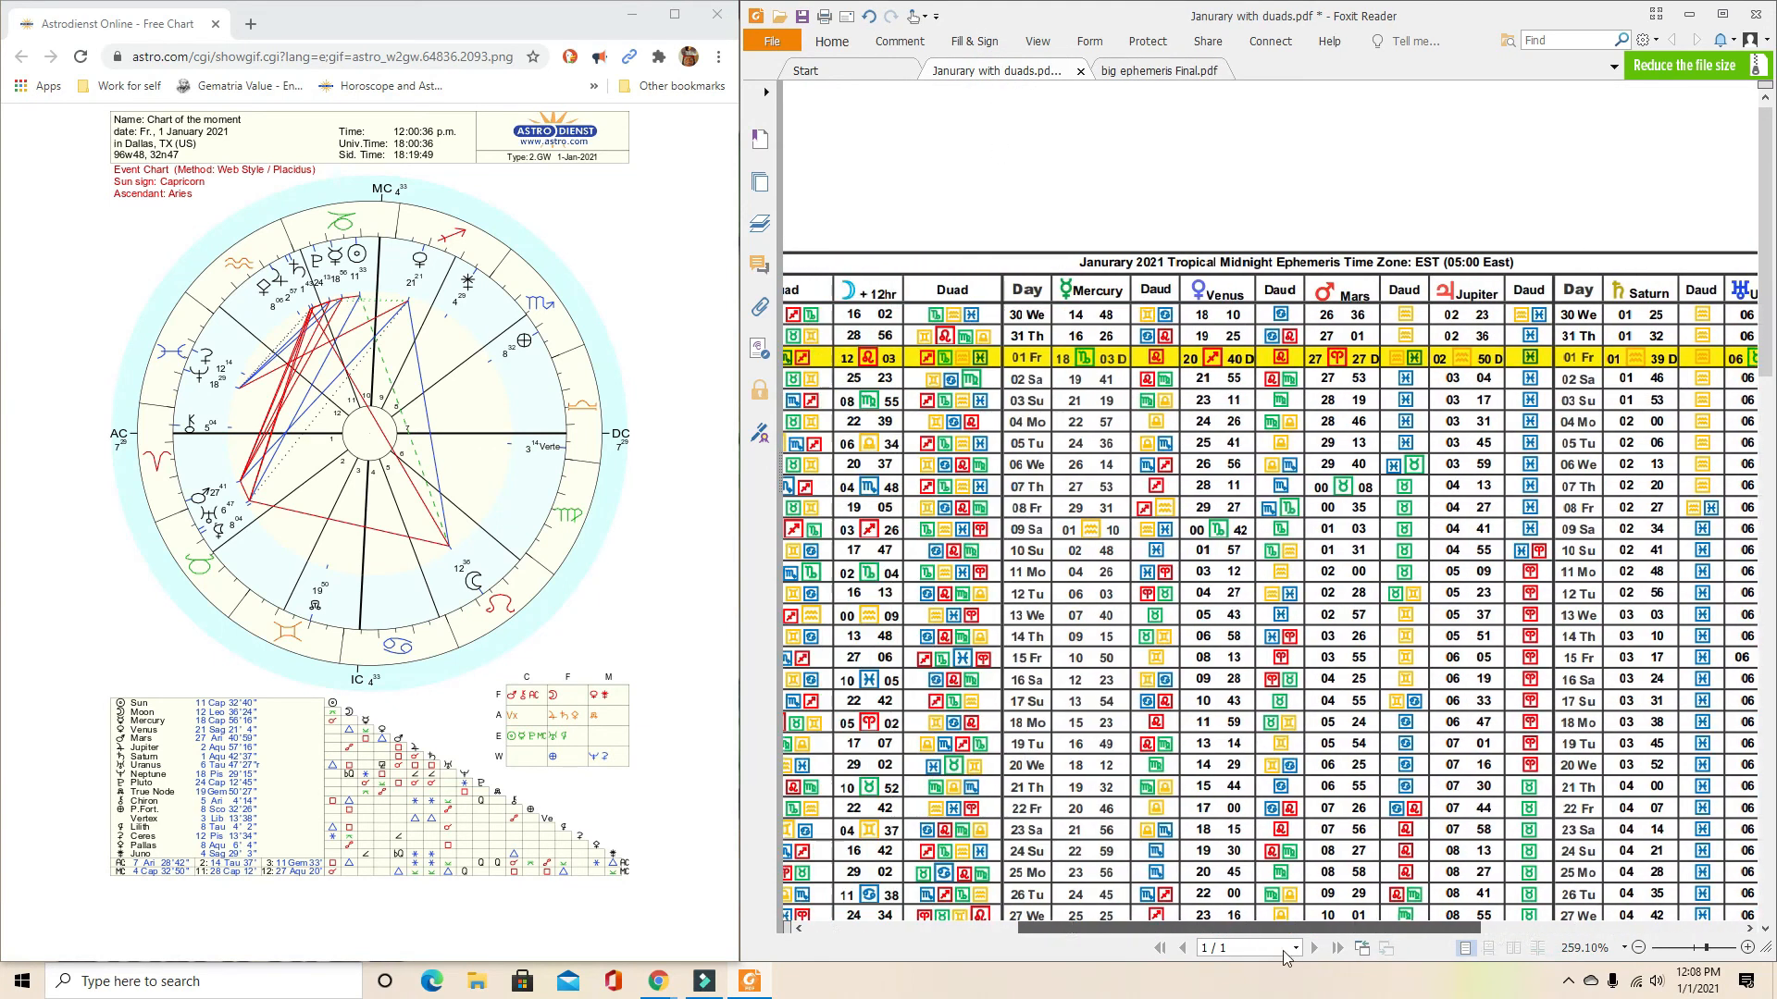
Pan the January duads table right to show the Saturn, Uranus, Neptune and Pluto columns.
scroll("left", 3)
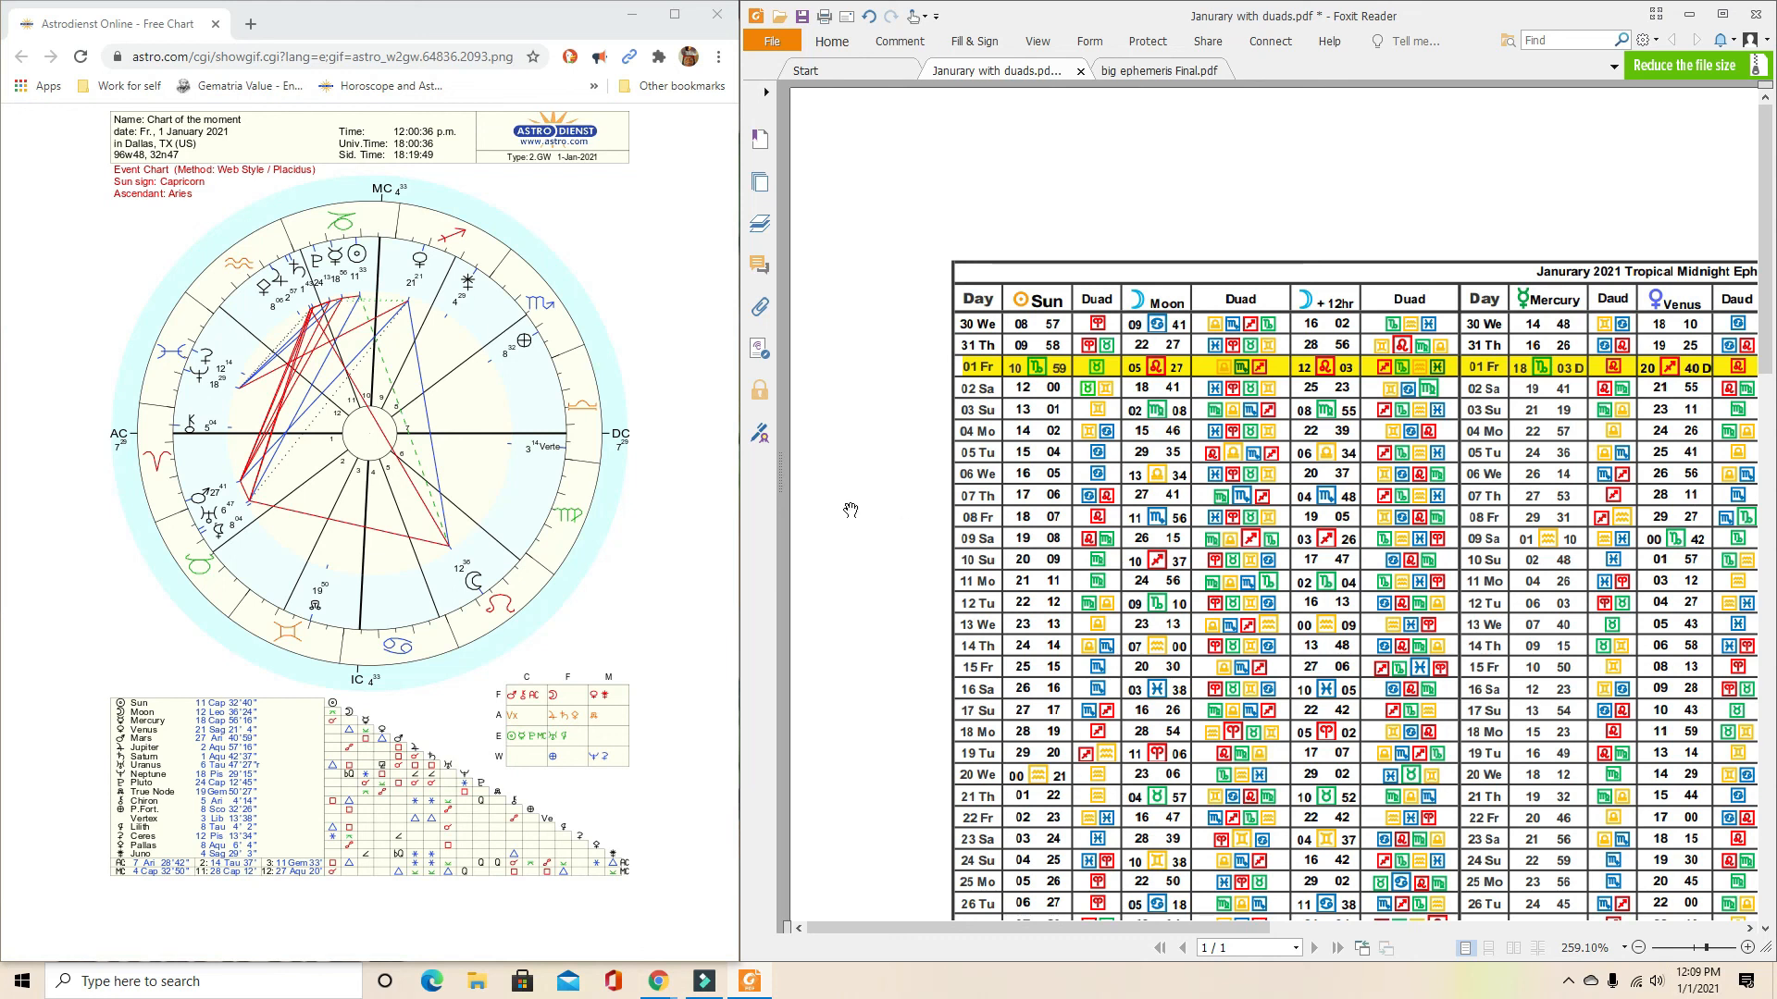
scroll("right", 3)
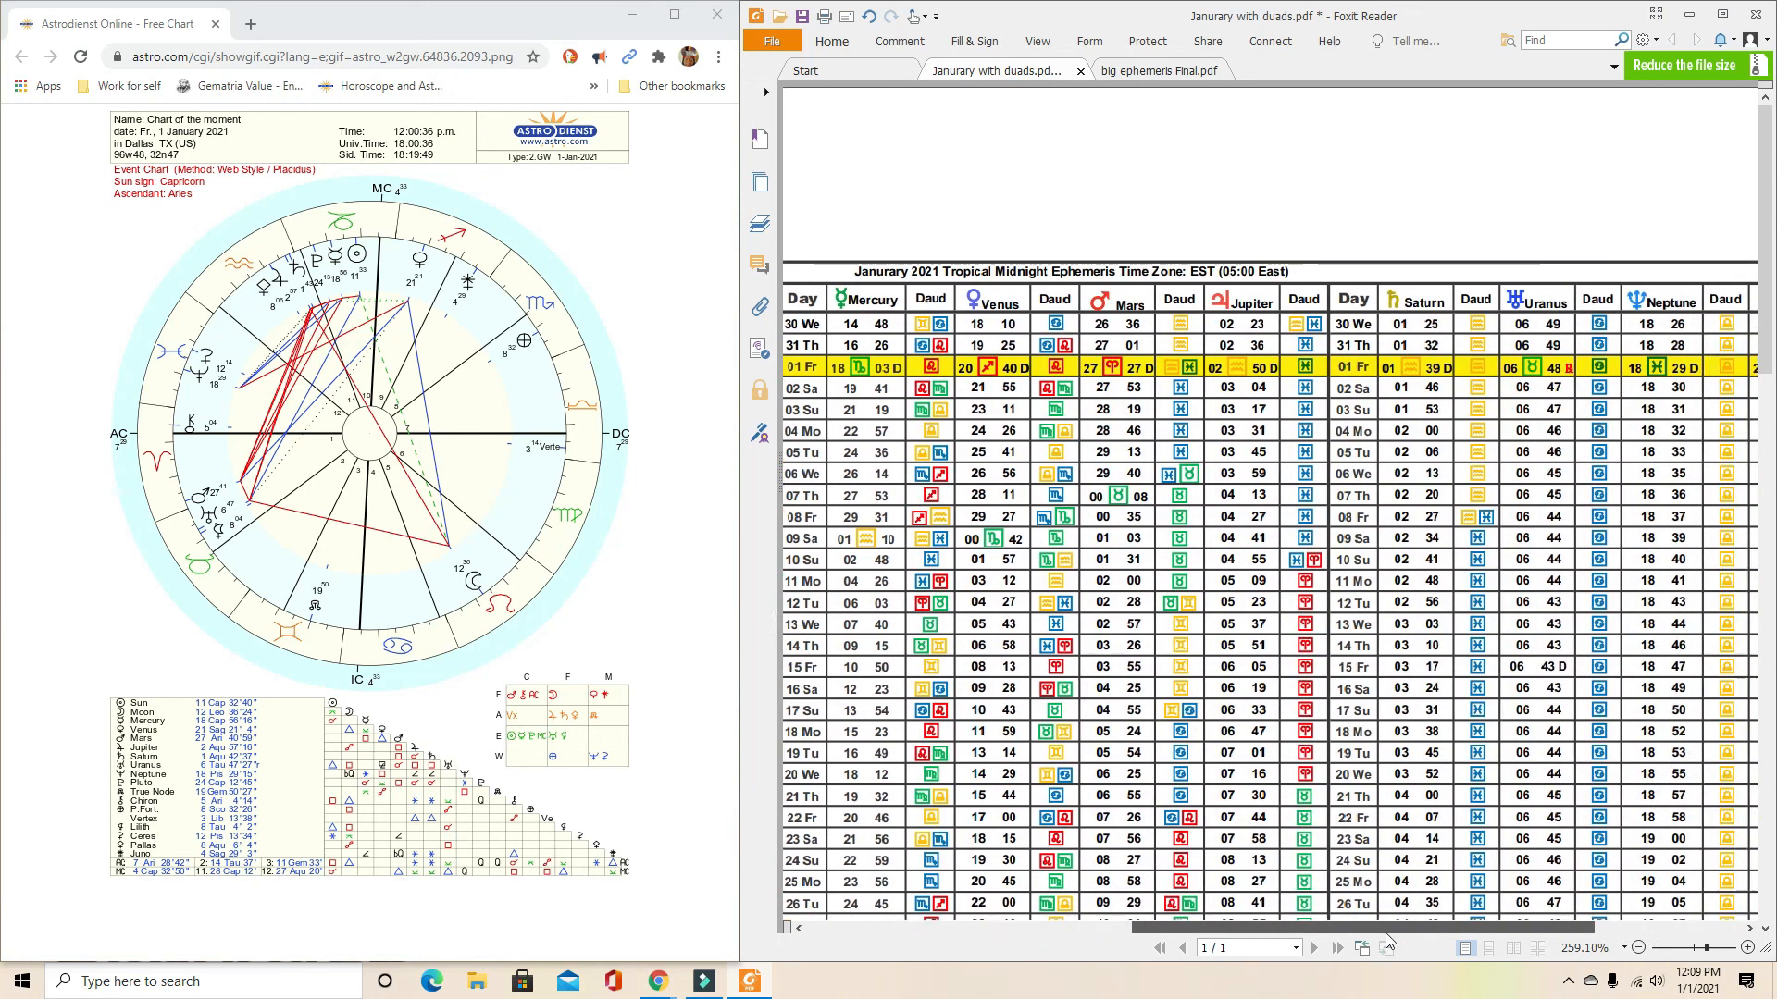
scroll("right", 3)
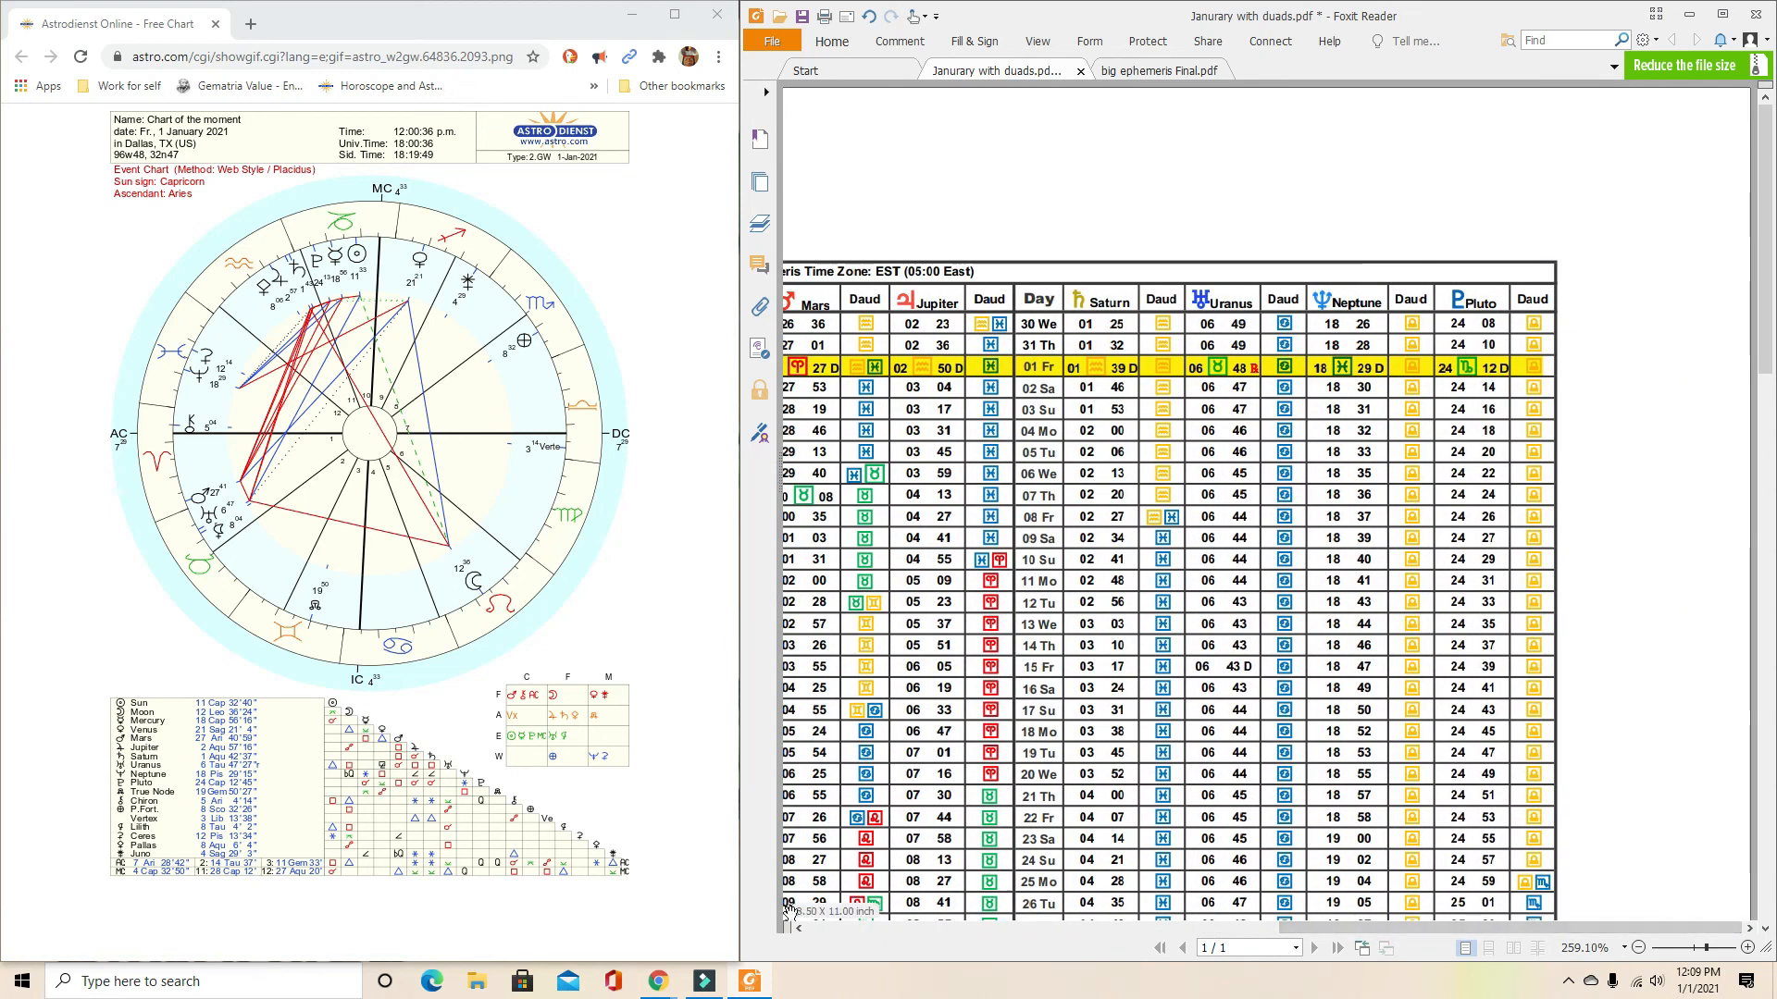
left_click(703, 981)
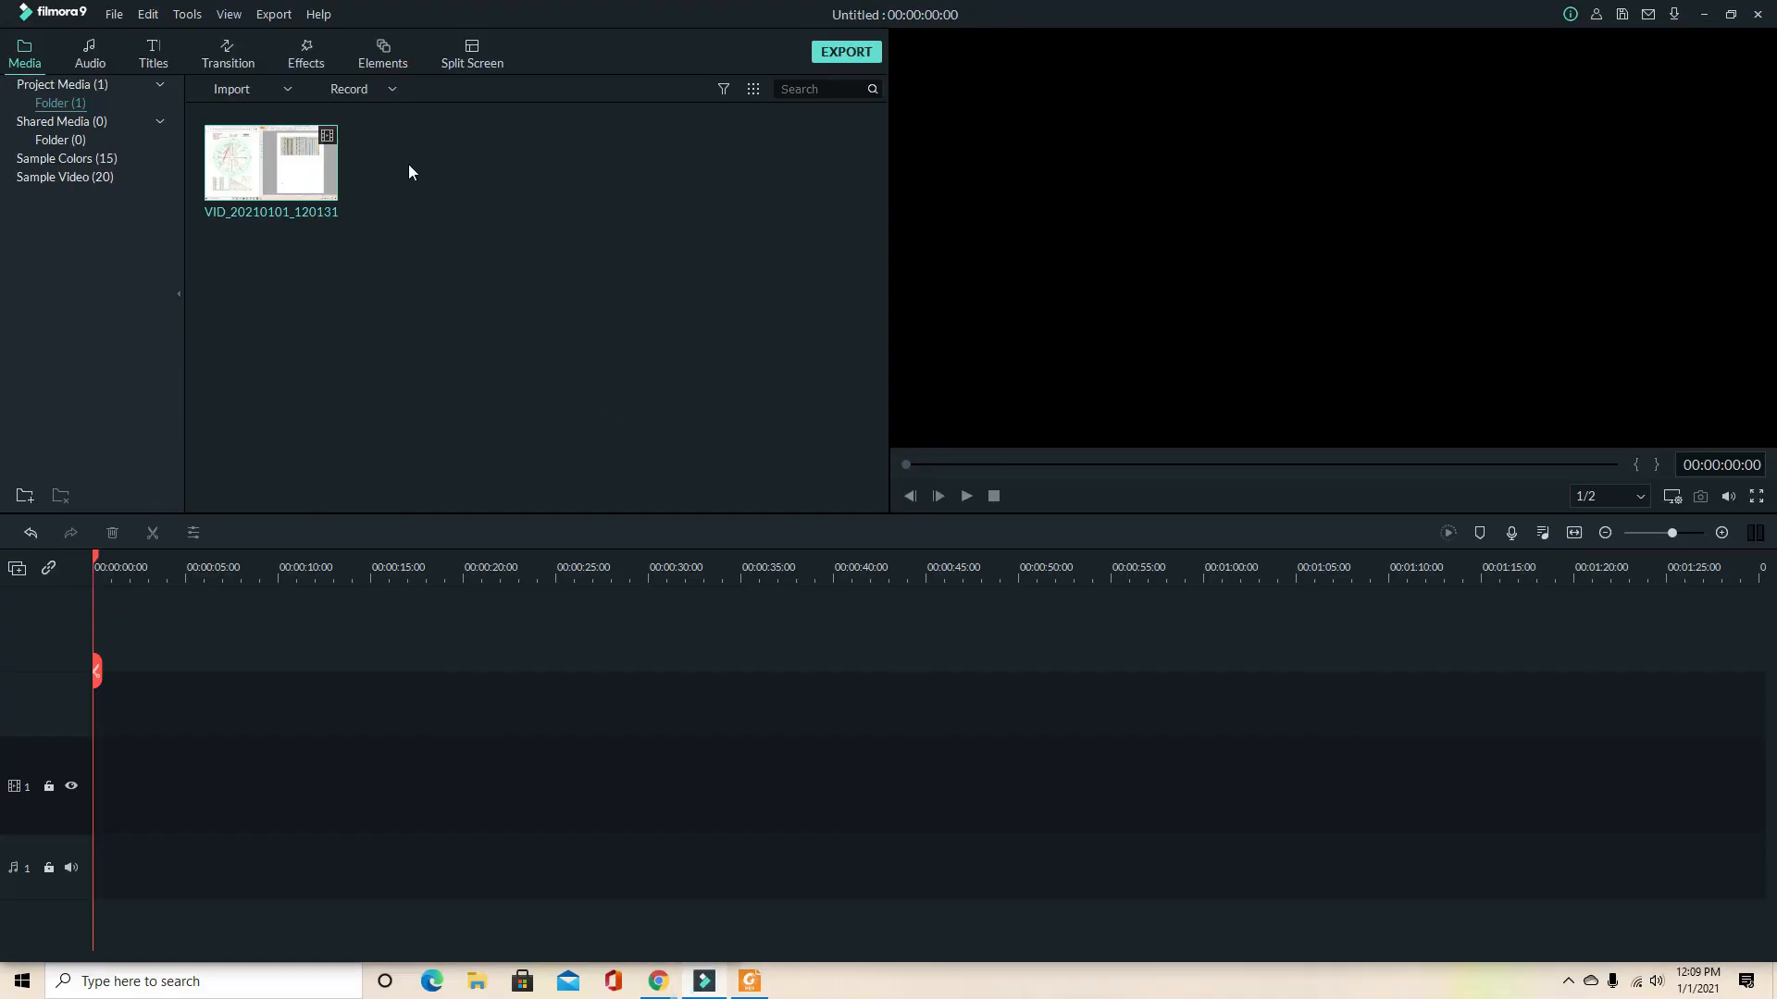